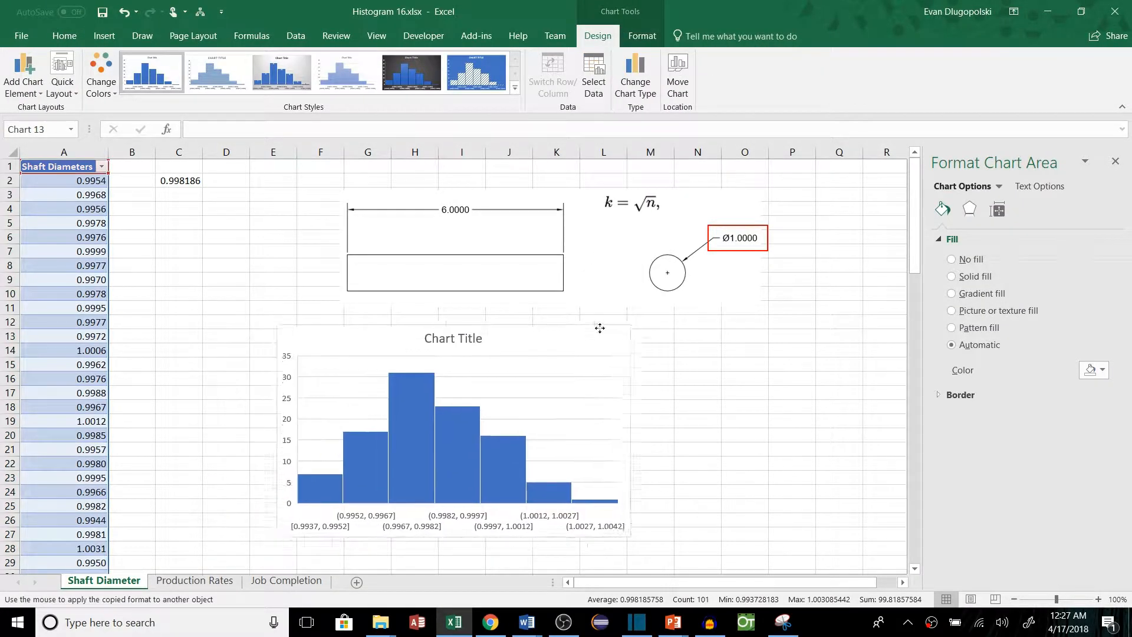
Select the histogram's horizontal axis and switch its bins to a fixed 0.0015 bin width
{"action": "left_click", "coordinate": [465, 520]}
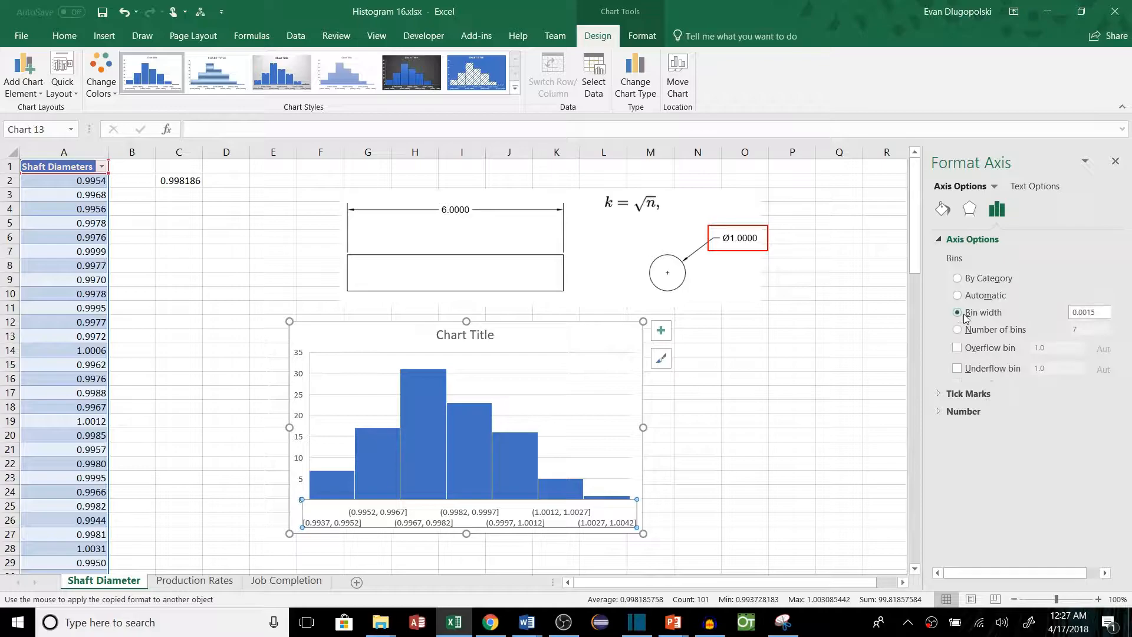
{"action": "left_click", "coordinate": [958, 329]}
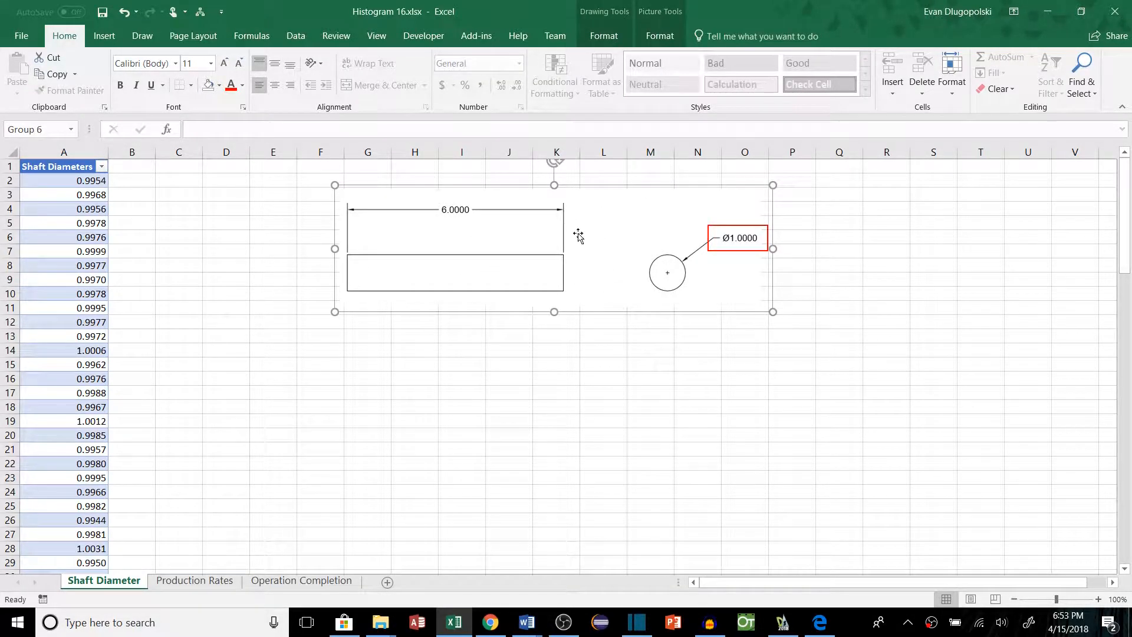
{"action": "mouse_move", "coordinate": [784, 220]}
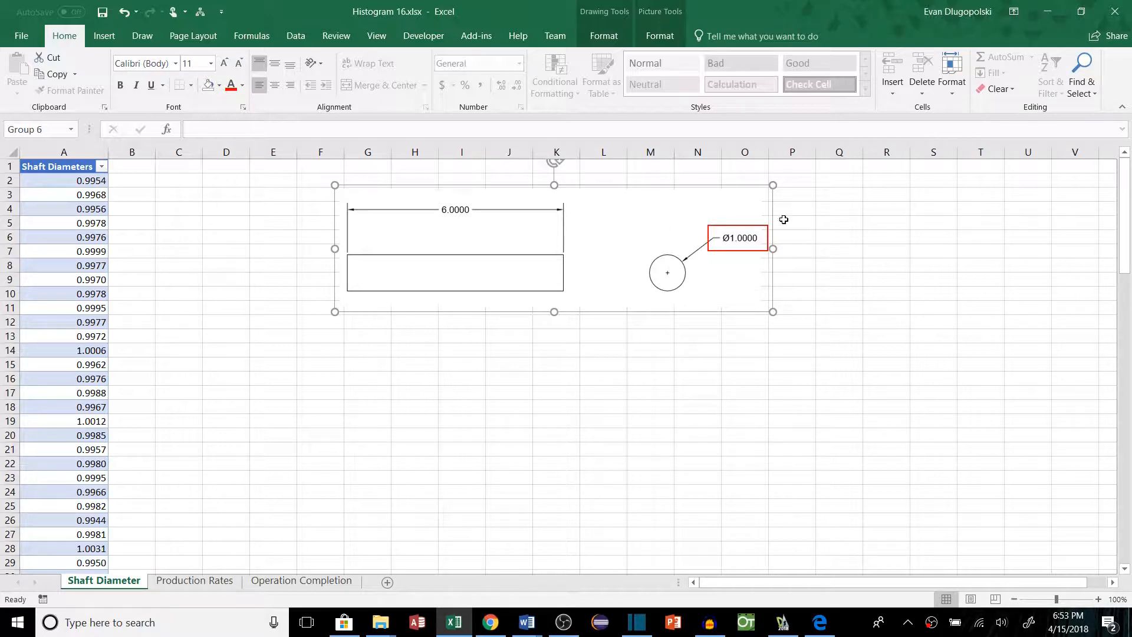
{"action": "mouse_move", "coordinate": [755, 217]}
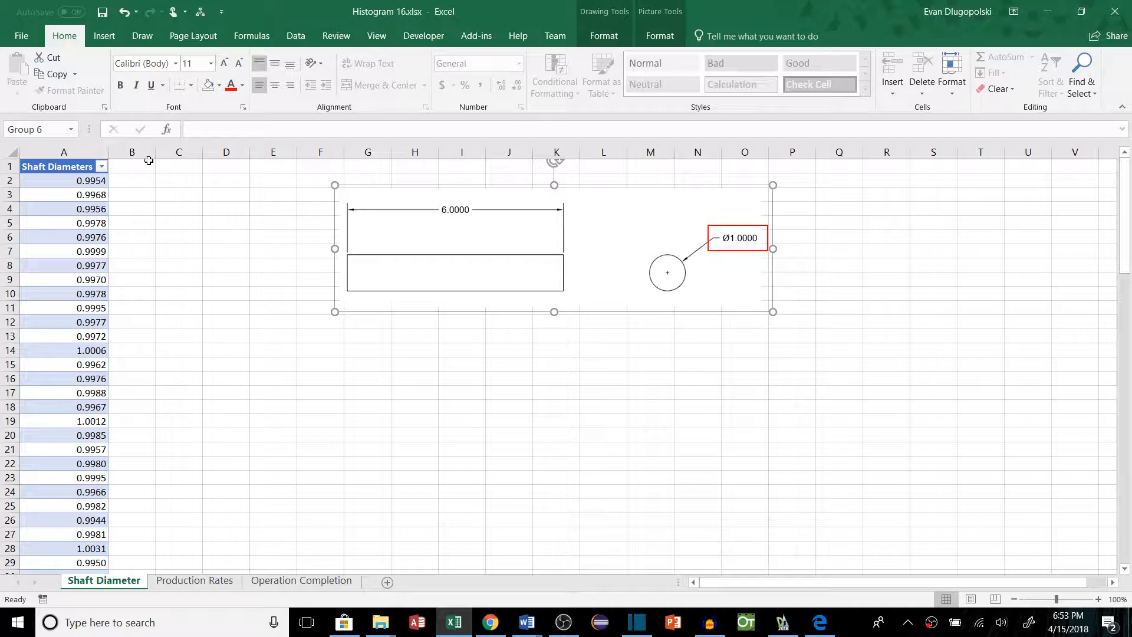
{"action": "mouse_move", "coordinate": [304, 299]}
{"action": "type", "text": "=AVERAGE(Table1[Shaft Diameters])"}
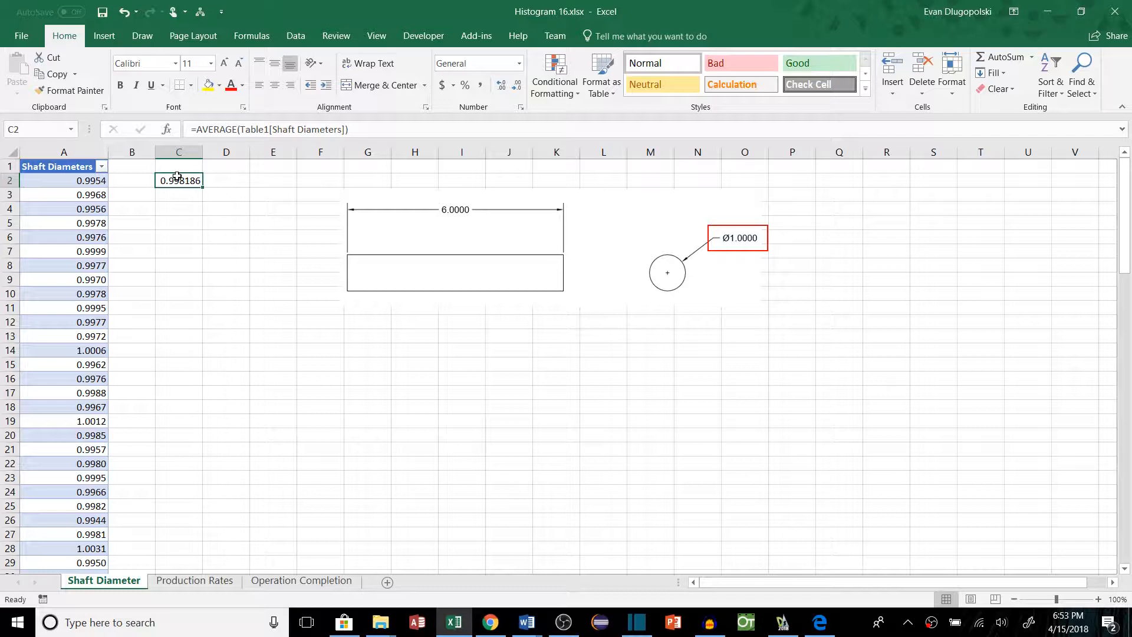
{"action": "mouse_move", "coordinate": [178, 227]}
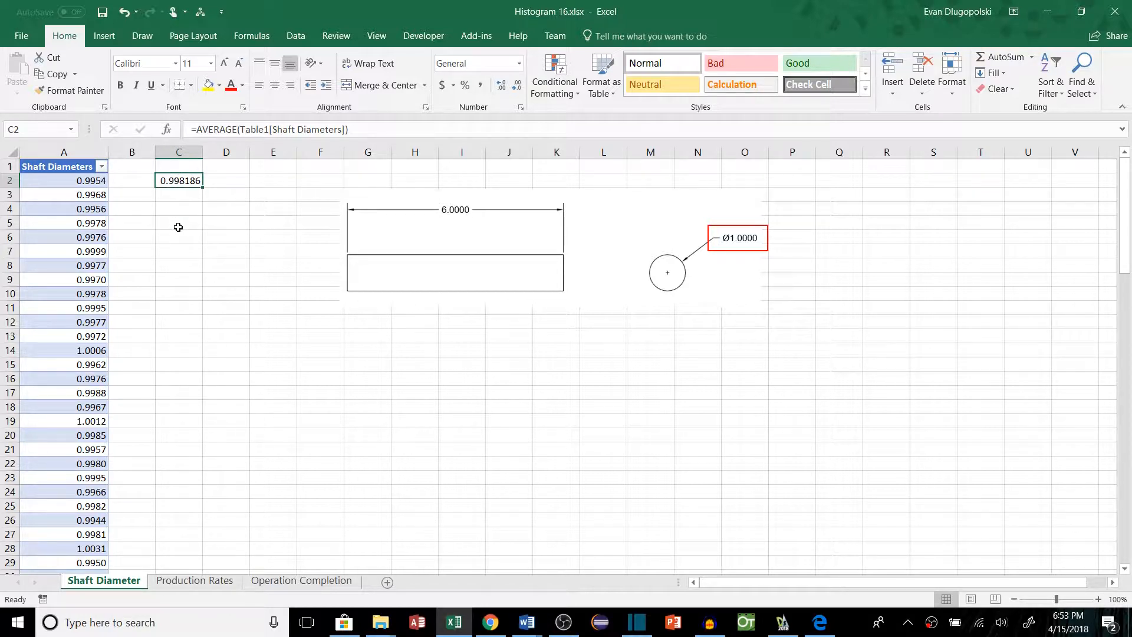
{"action": "mouse_move", "coordinate": [190, 200]}
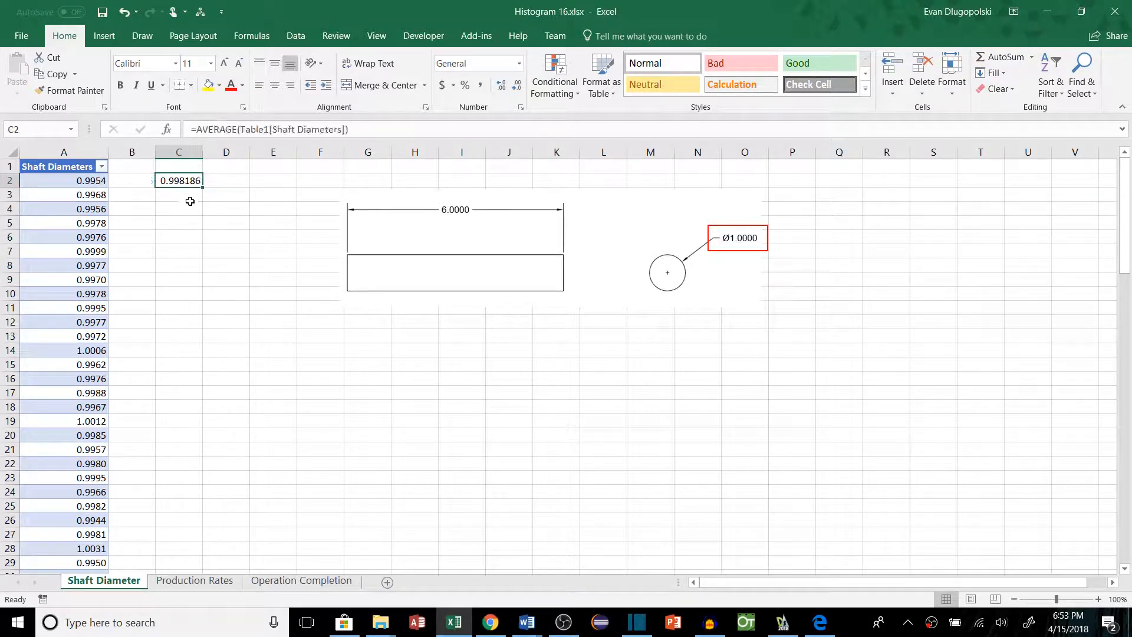
Commit the =AVERAGE(Table1[Shaft Diameters]) formula in C2 so it shows 0.998186
{"action": "left_click", "coordinate": [178, 194]}
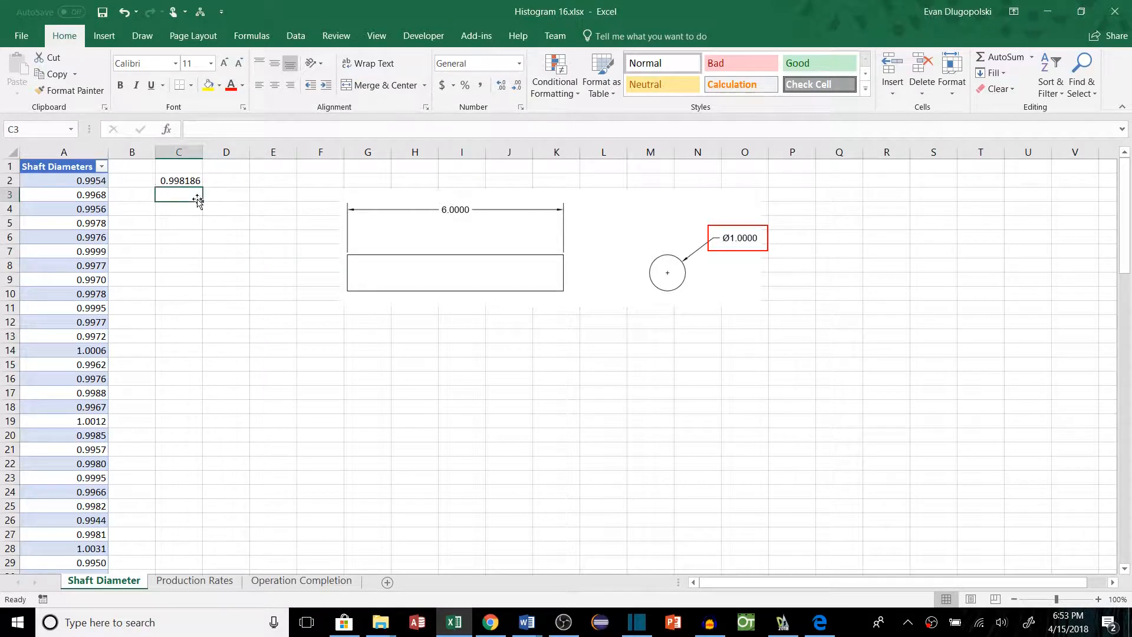
{"action": "mouse_move", "coordinate": [618, 265]}
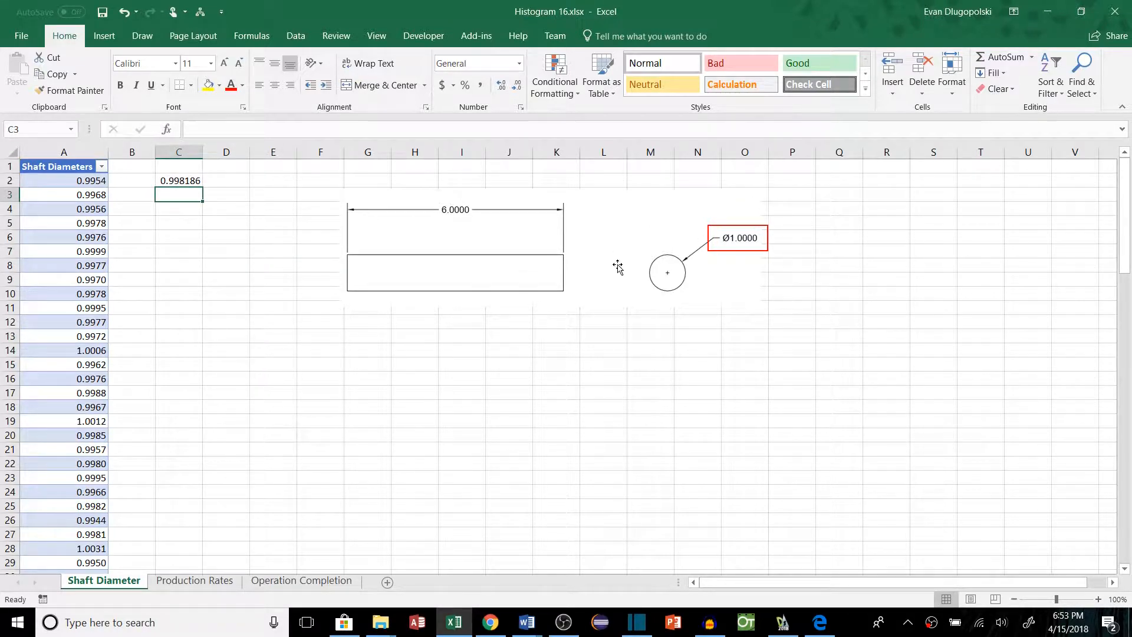
{"action": "mouse_move", "coordinate": [769, 273]}
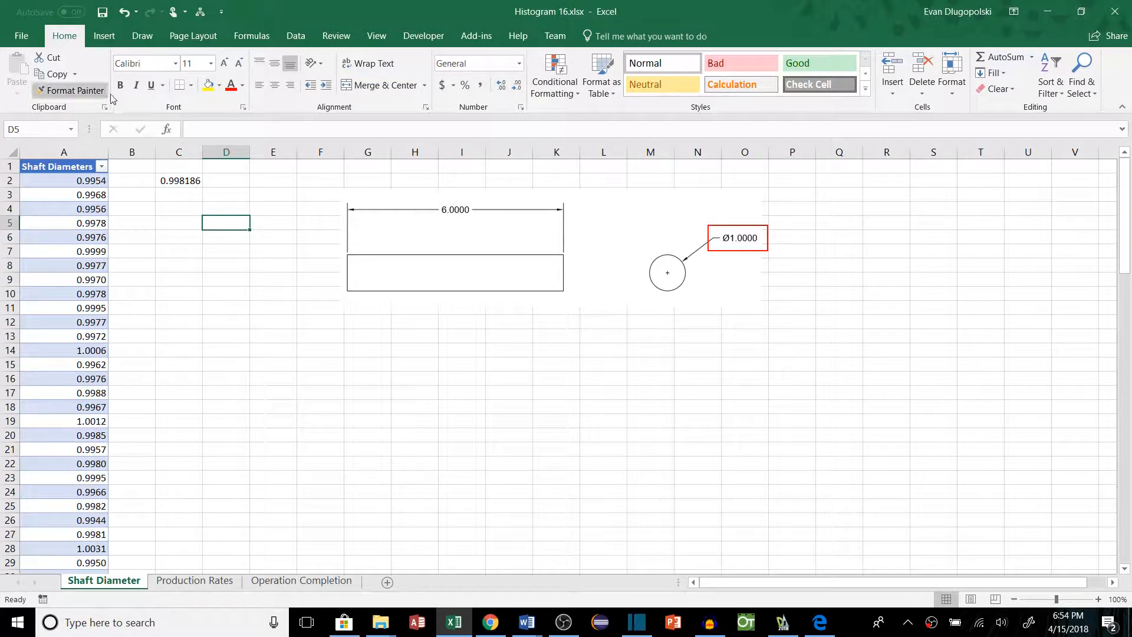
{"action": "mouse_move", "coordinate": [104, 36]}
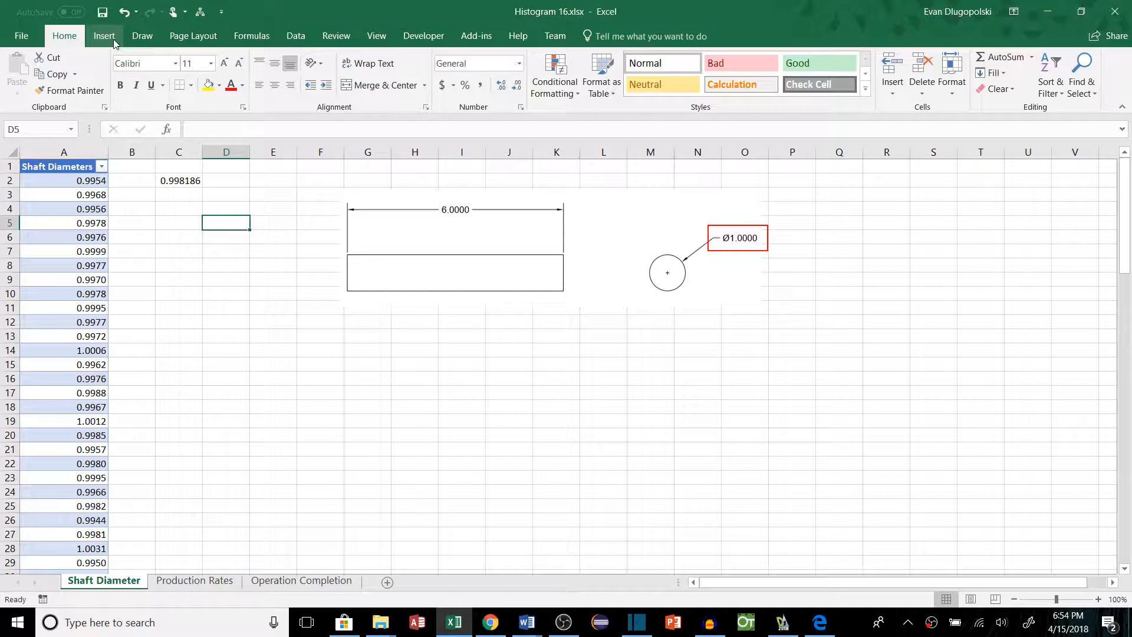
Insert a Histogram statistic chart of the Shaft Diameters column from the Insert ribbon
{"action": "left_click", "coordinate": [103, 36]}
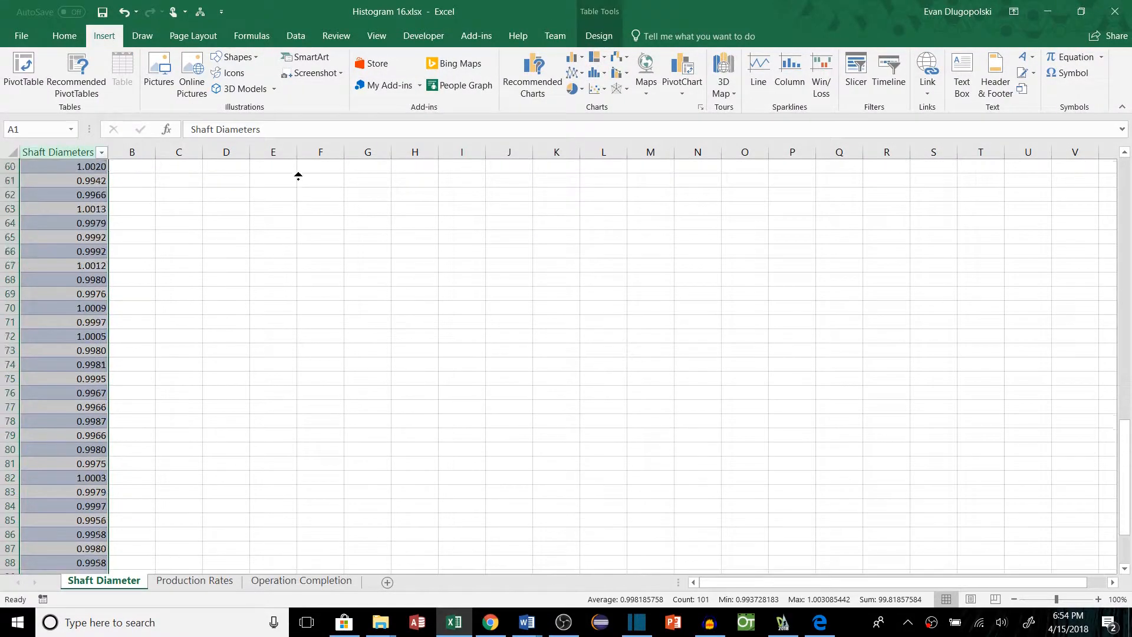
{"action": "left_click", "coordinate": [597, 72]}
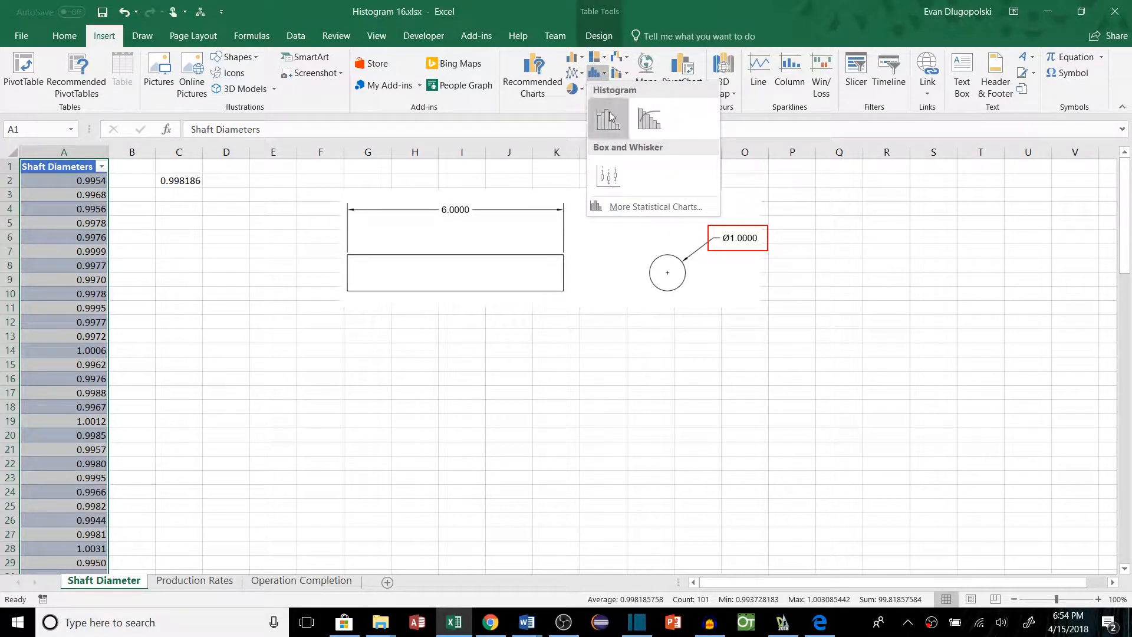
{"action": "left_click", "coordinate": [608, 118]}
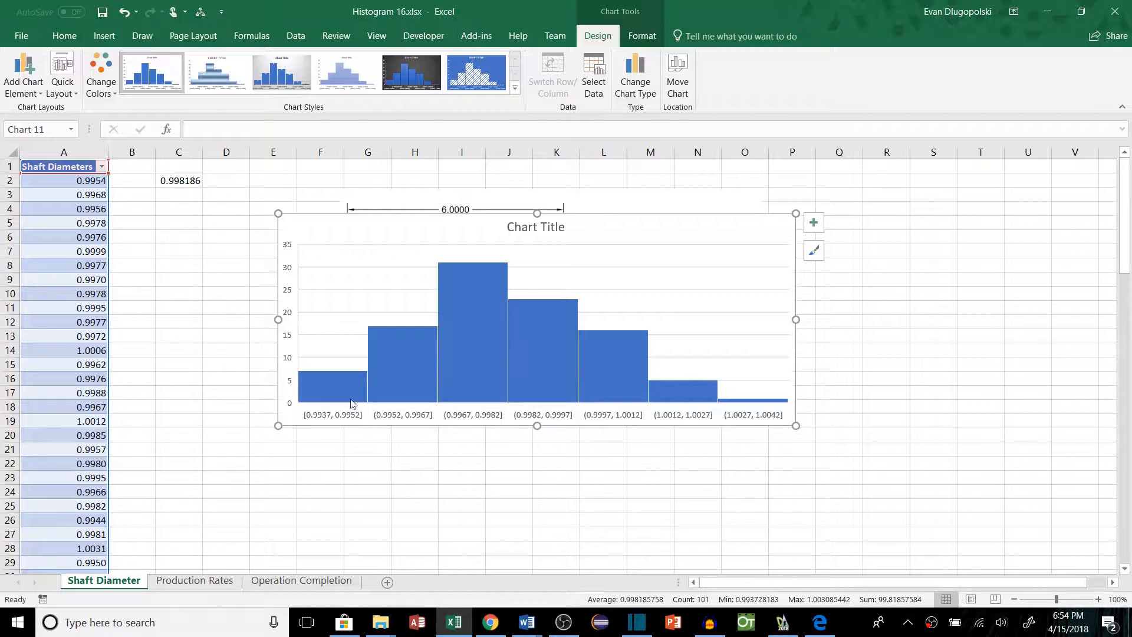
{"action": "mouse_move", "coordinate": [411, 355]}
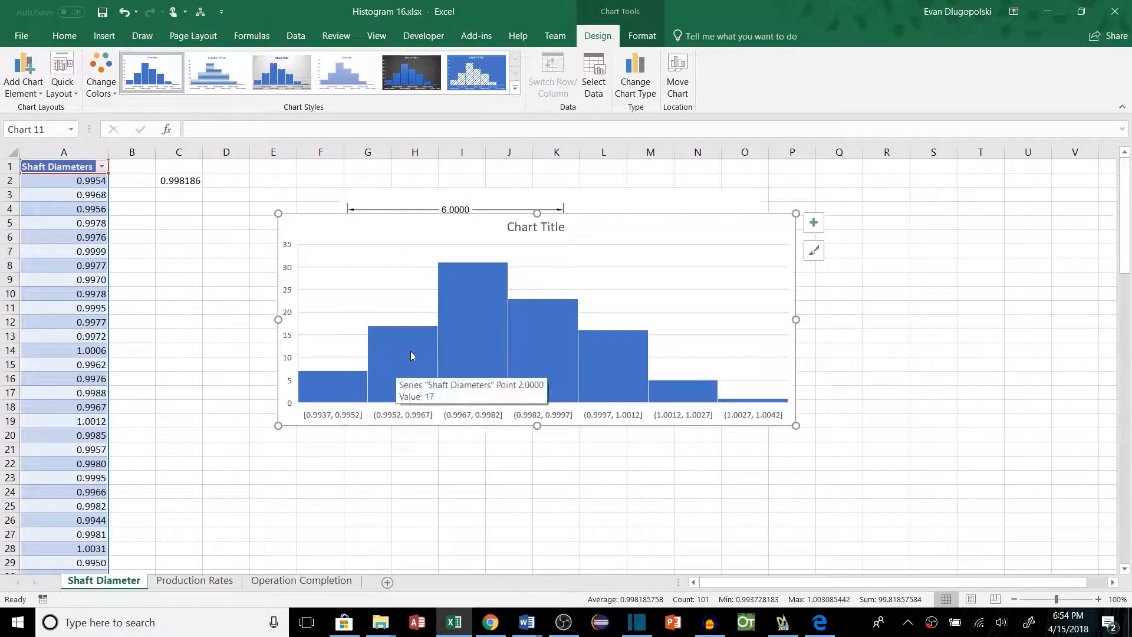
{"action": "mouse_move", "coordinate": [427, 253]}
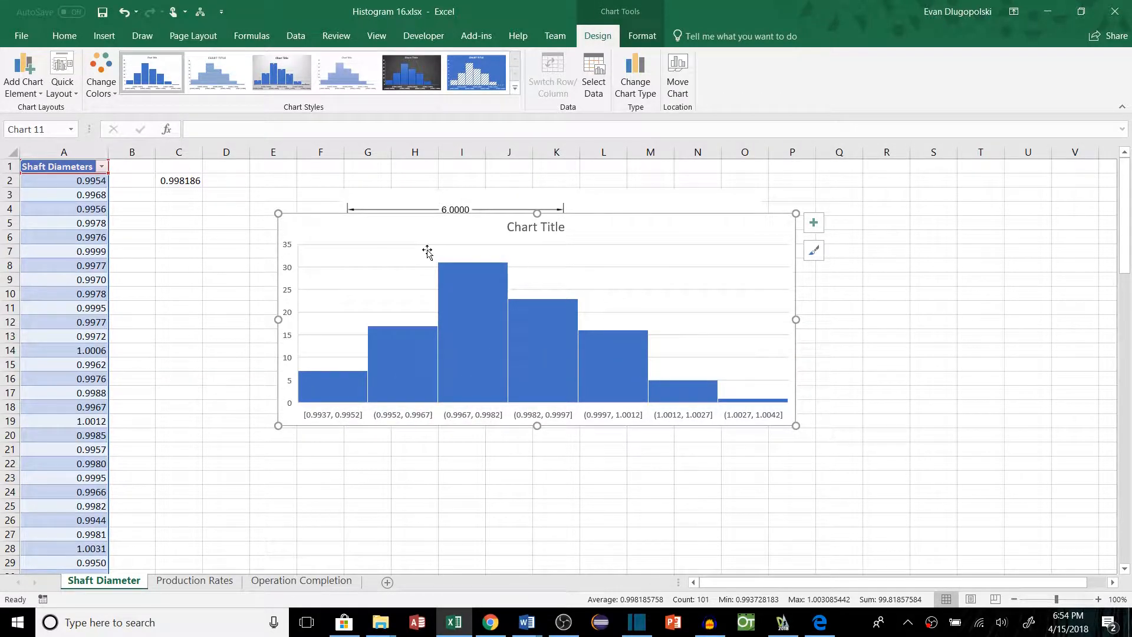
{"action": "mouse_move", "coordinate": [314, 424]}
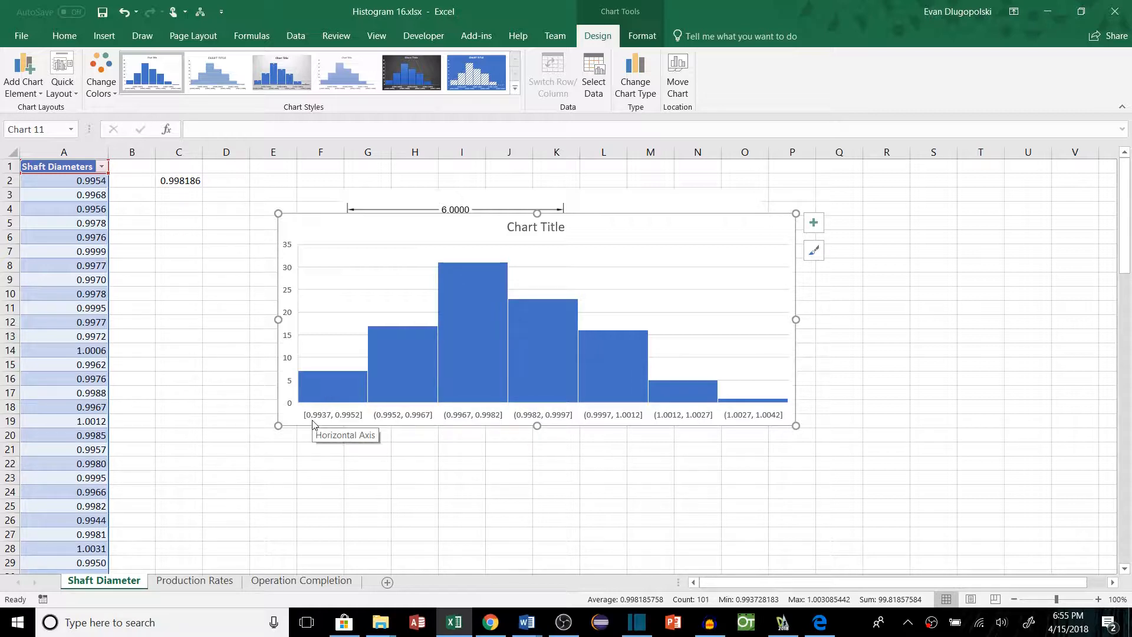
{"action": "mouse_move", "coordinate": [341, 423]}
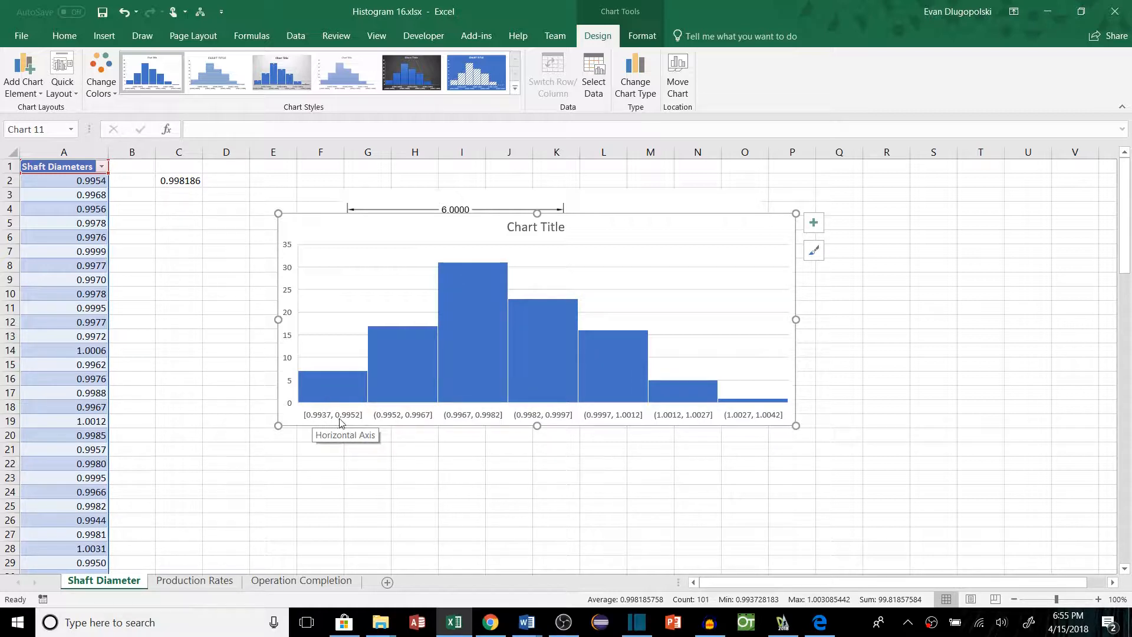
{"action": "mouse_move", "coordinate": [332, 376]}
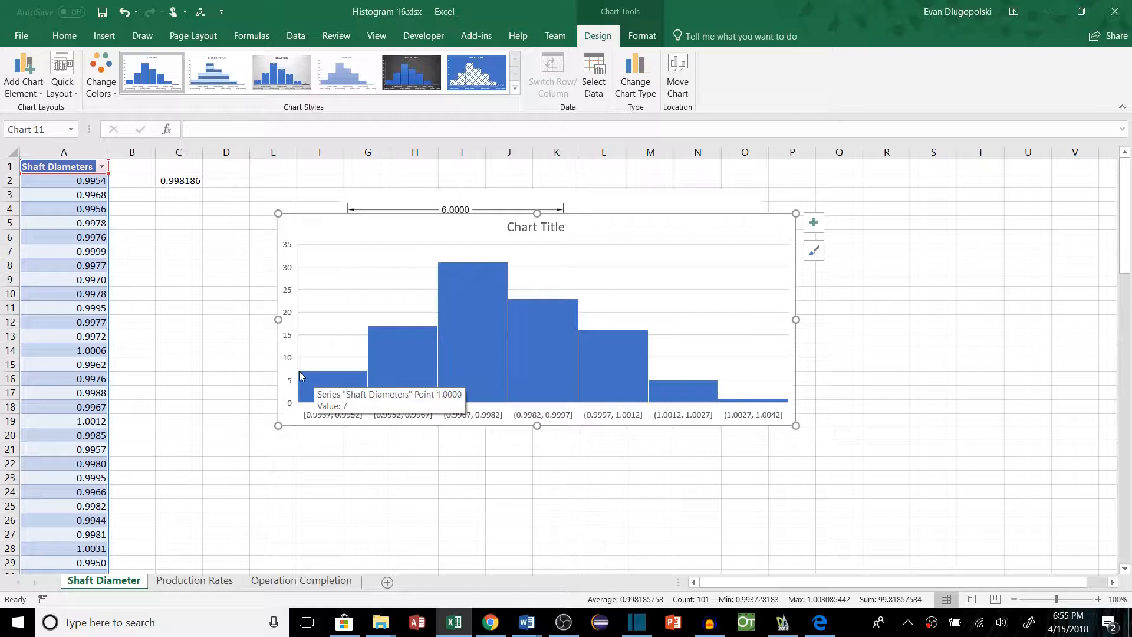
{"action": "mouse_move", "coordinate": [314, 386]}
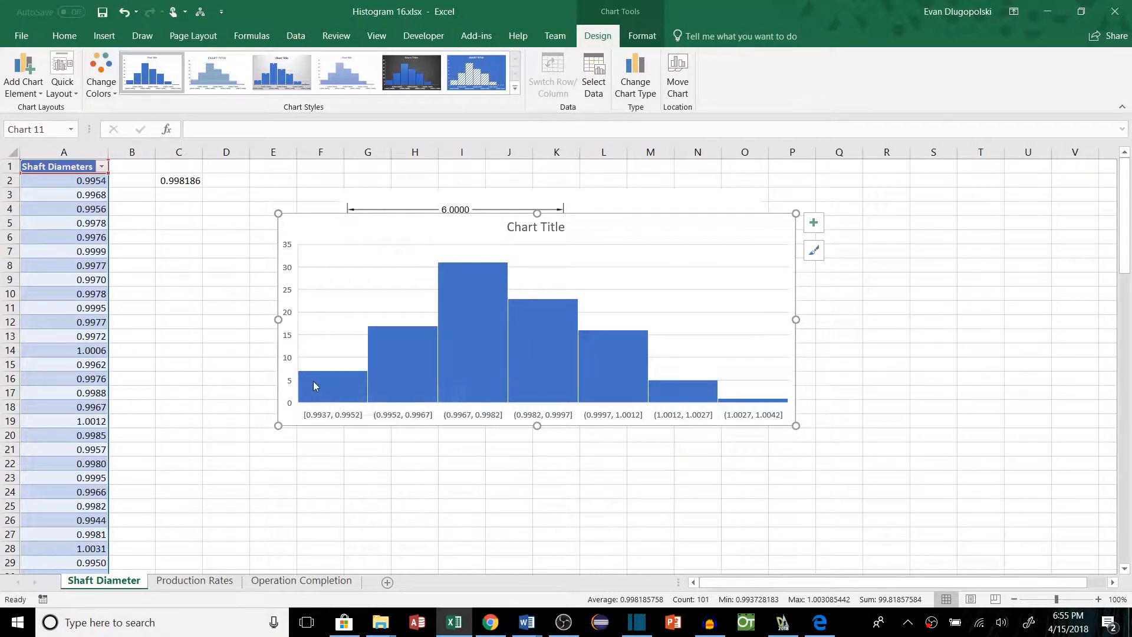
{"action": "mouse_move", "coordinate": [332, 379]}
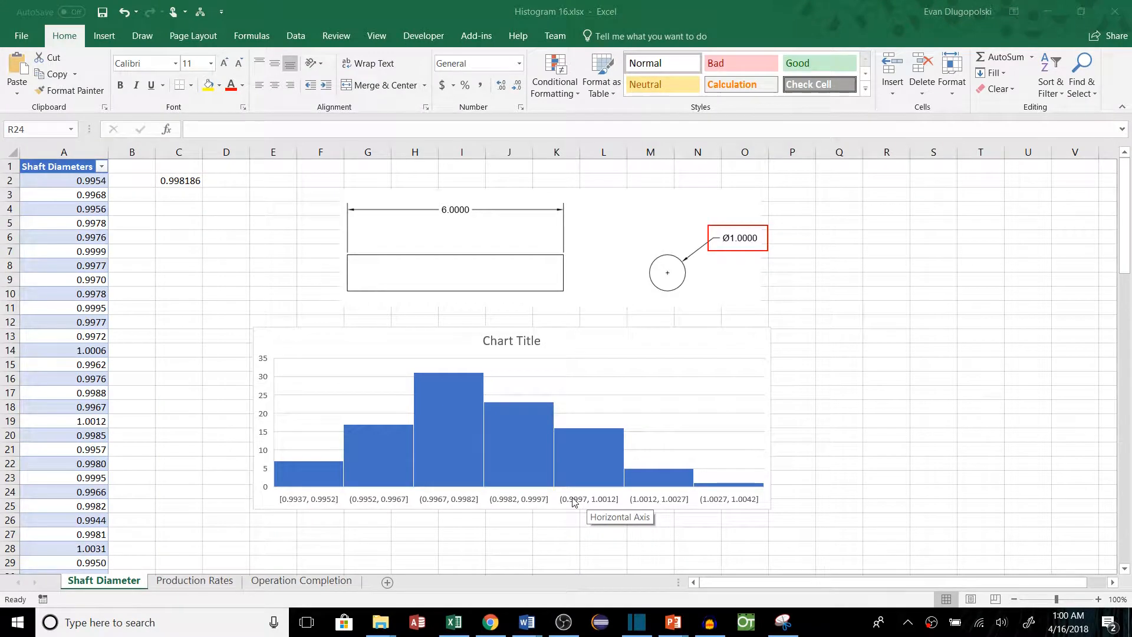
{"action": "mouse_move", "coordinate": [386, 502]}
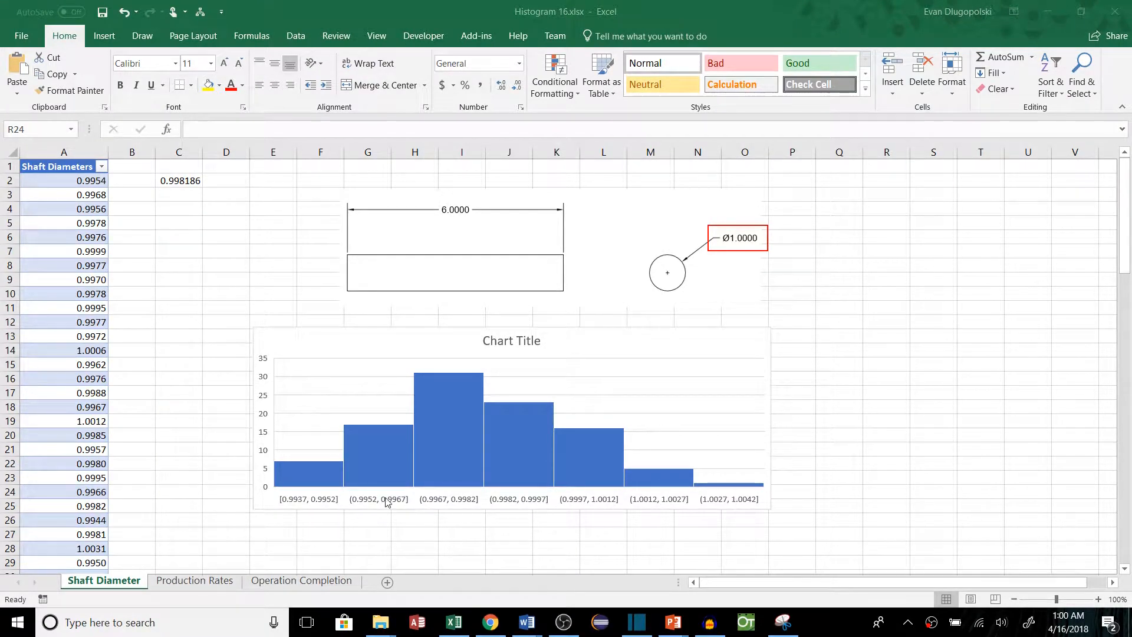
On the histogram axis, try bin width, seven bins, then automatic binning
{"action": "left_click", "coordinate": [462, 499]}
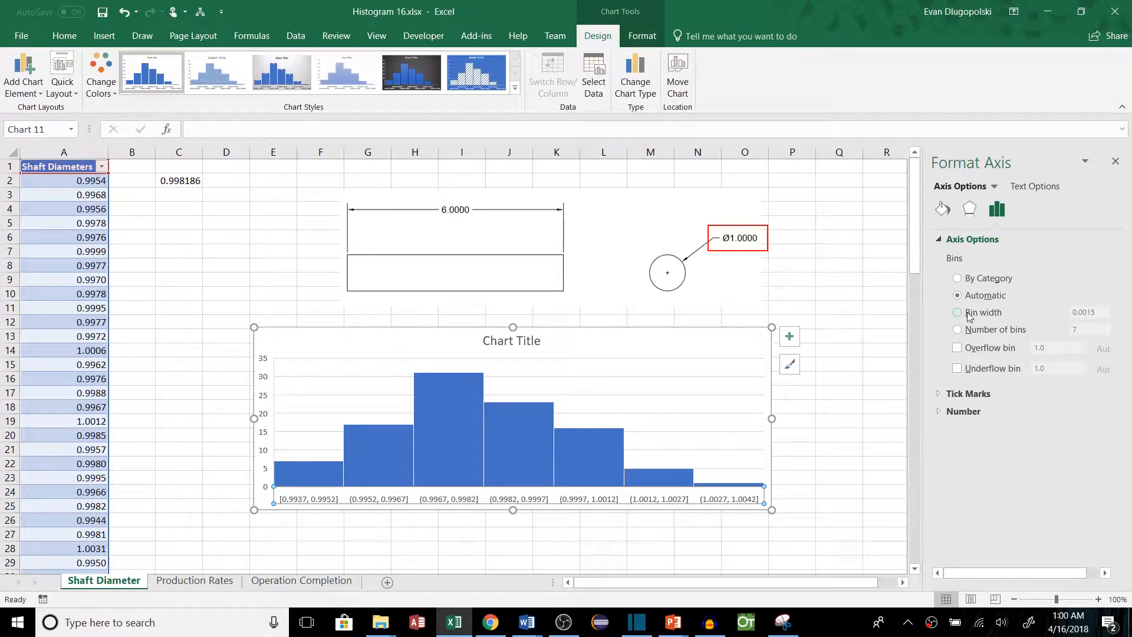
{"action": "left_click", "coordinate": [957, 294]}
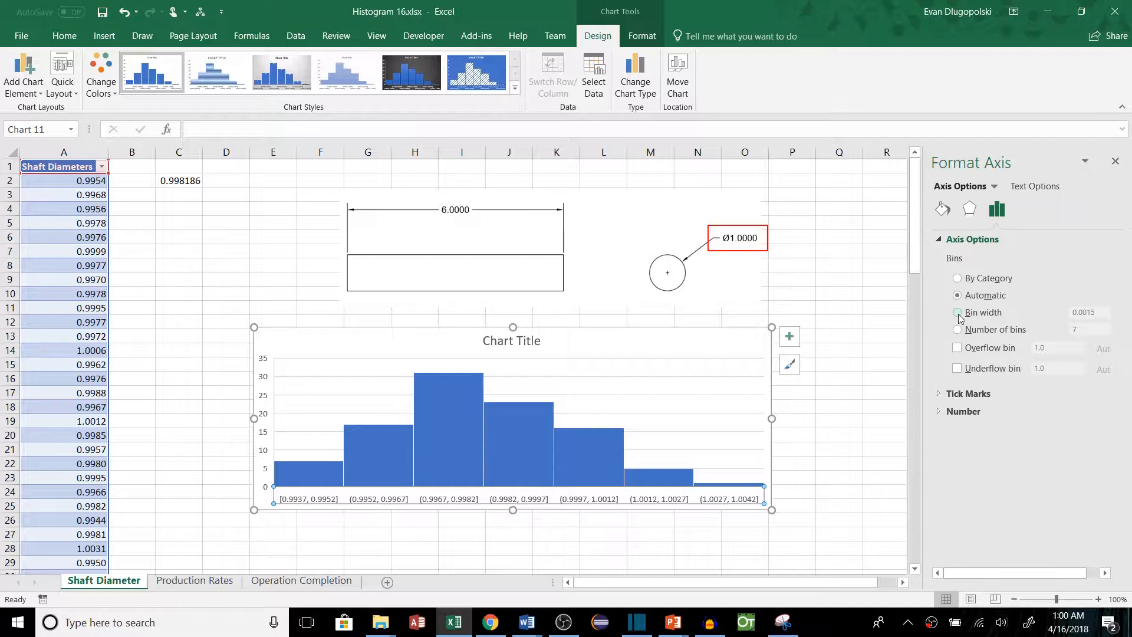
{"action": "left_click", "coordinate": [958, 329]}
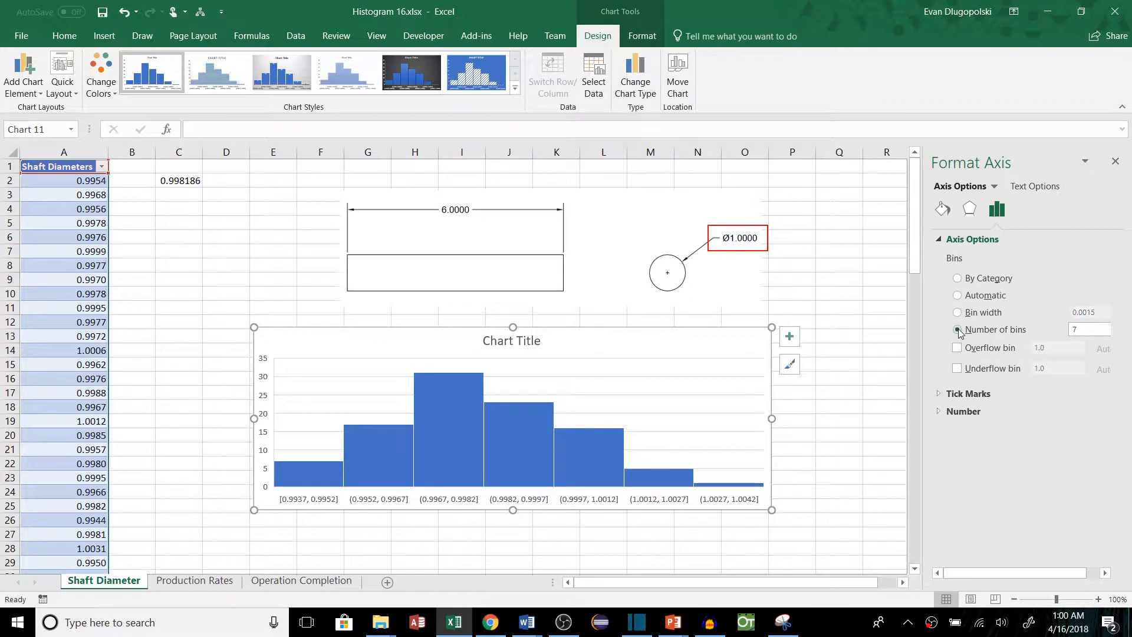
{"action": "left_click", "coordinate": [958, 329]}
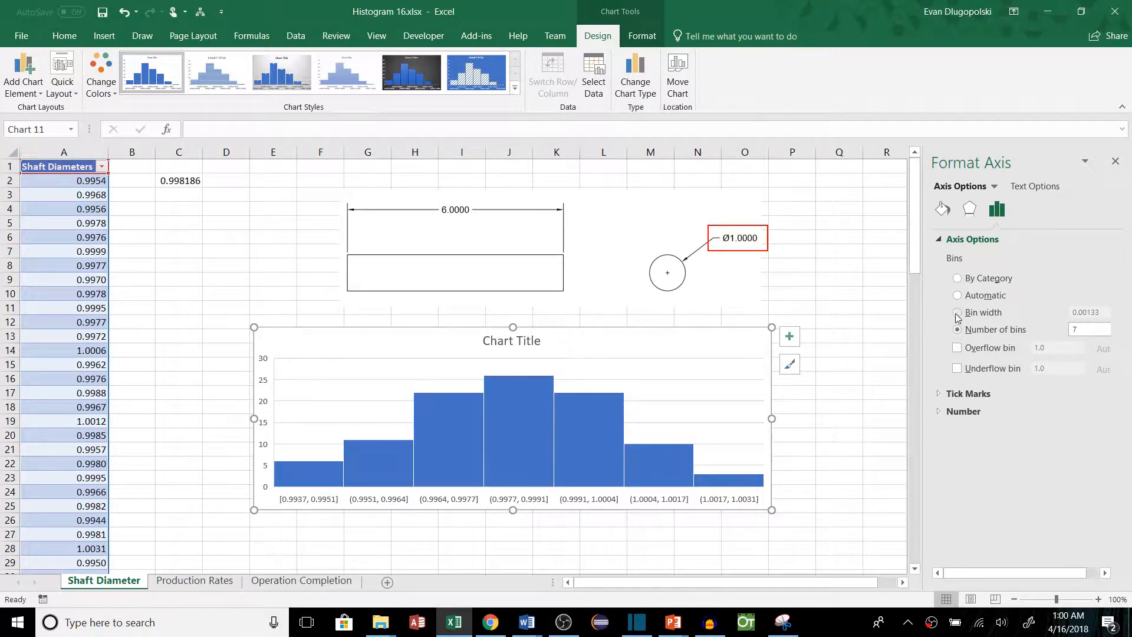
{"action": "left_click", "coordinate": [958, 329]}
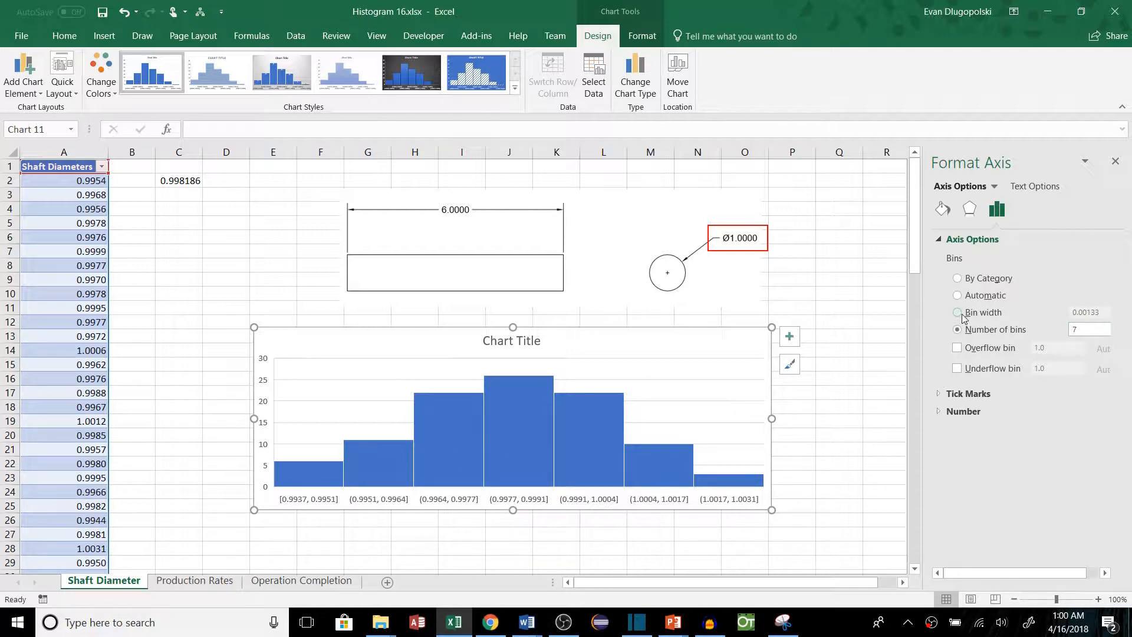
{"action": "left_click", "coordinate": [957, 295]}
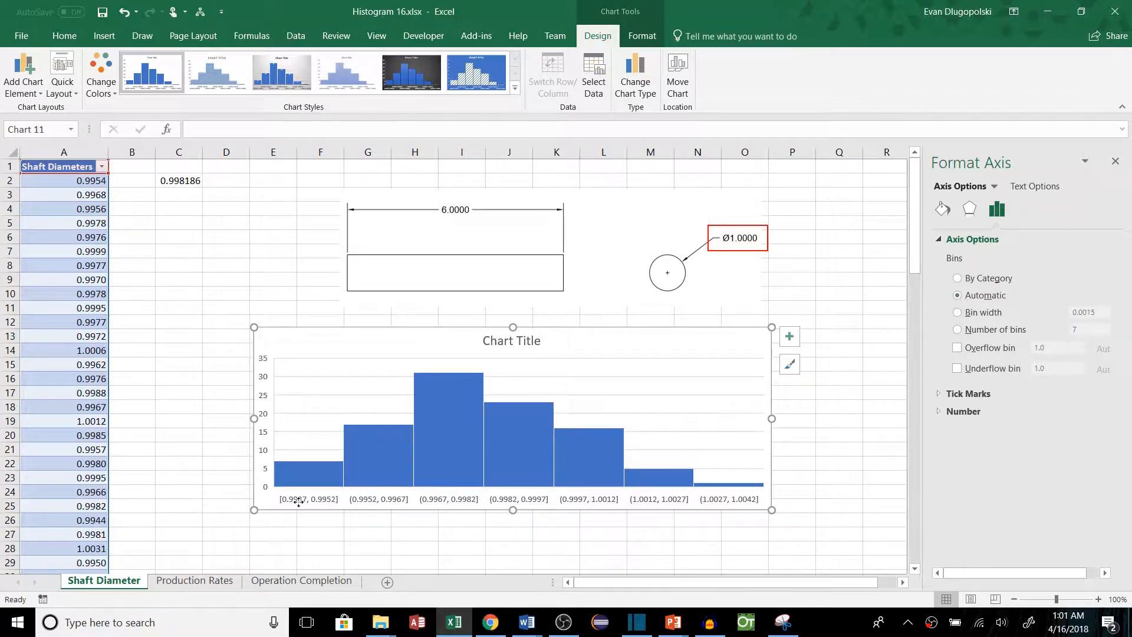
Set the histogram to 10 bins and deselect the chart
{"action": "left_click", "coordinate": [957, 312]}
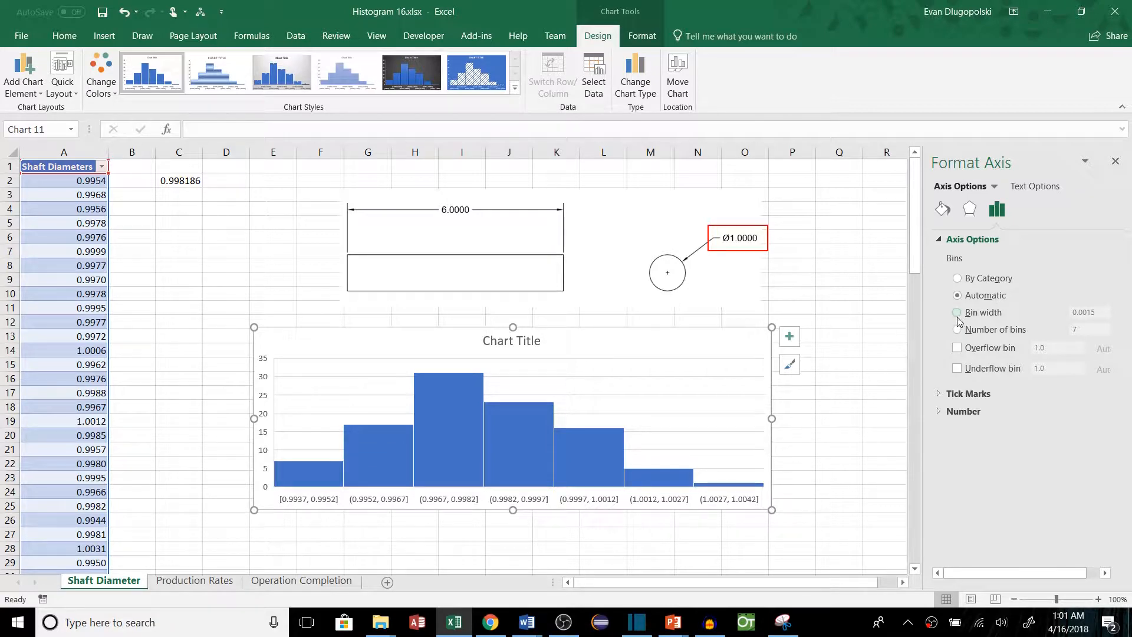
{"action": "left_click", "coordinate": [957, 329]}
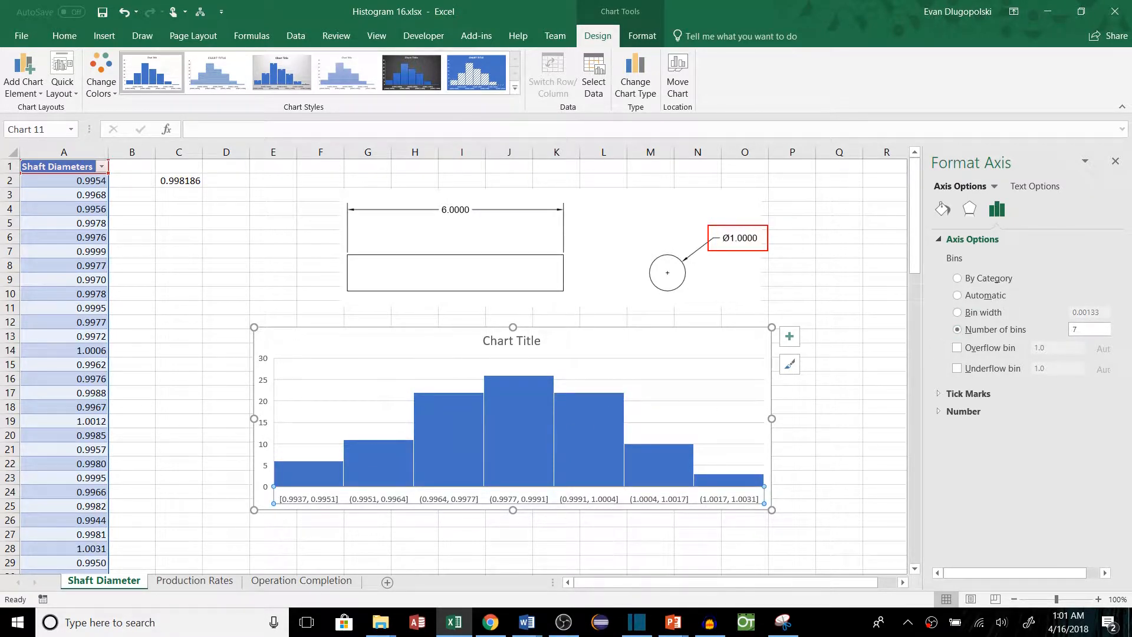
{"action": "type", "text": "10"}
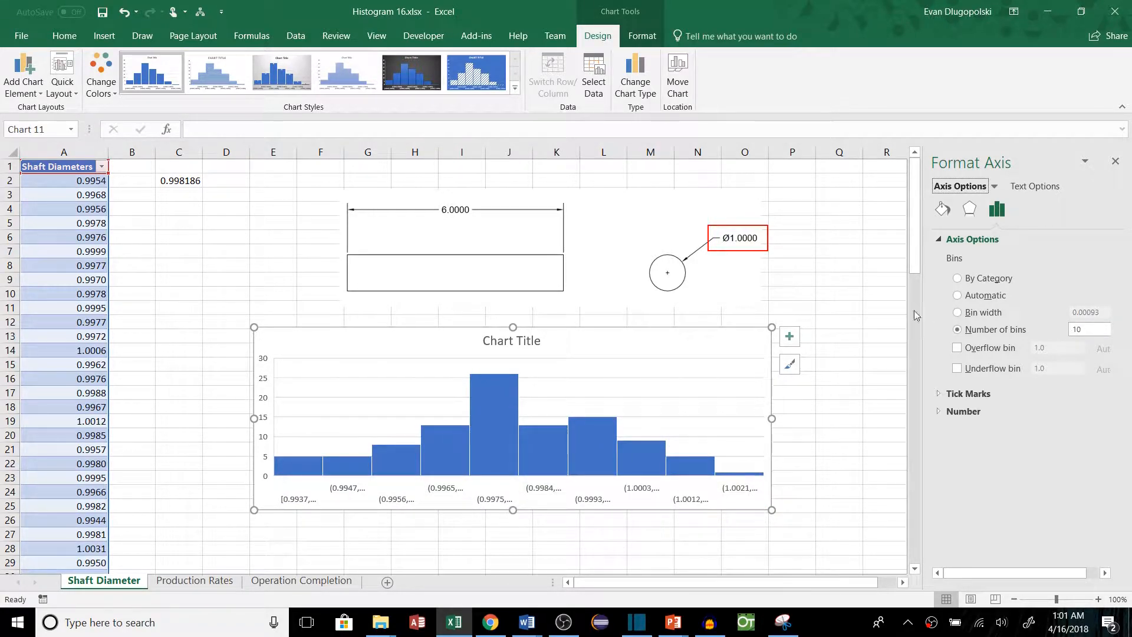
{"action": "left_click", "coordinate": [838, 251]}
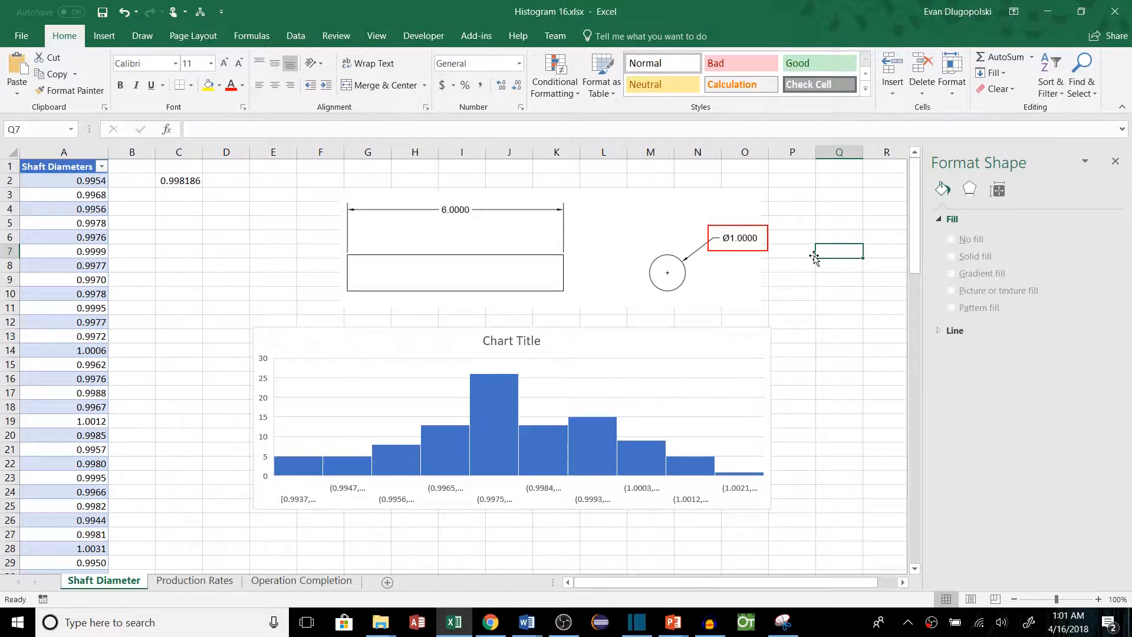
Reset the diameter histogram's bins, deselect it, and move to the Production Rates sheet
{"action": "left_click", "coordinate": [837, 222]}
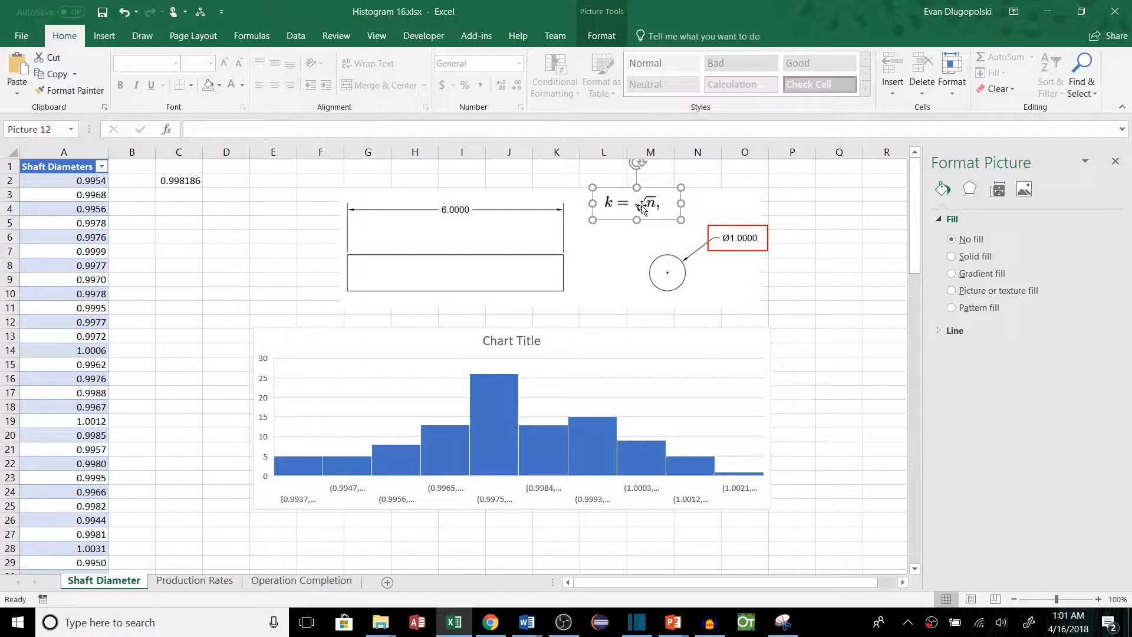
{"action": "left_click", "coordinate": [64, 180]}
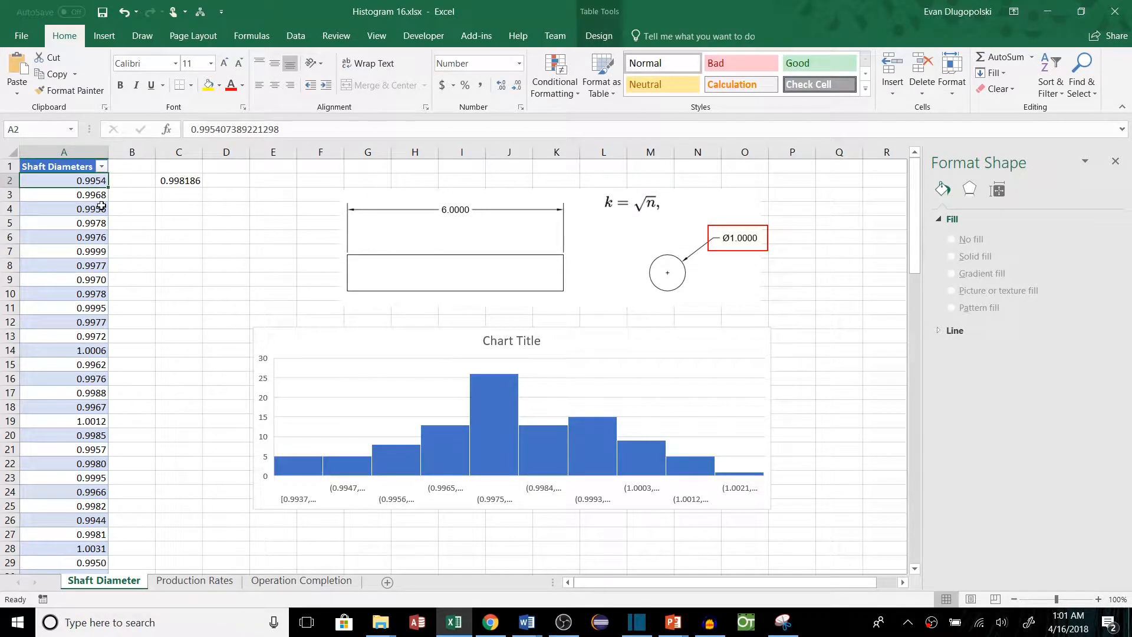
{"action": "scroll", "scroll_direction": "down", "scroll_amount": 3}
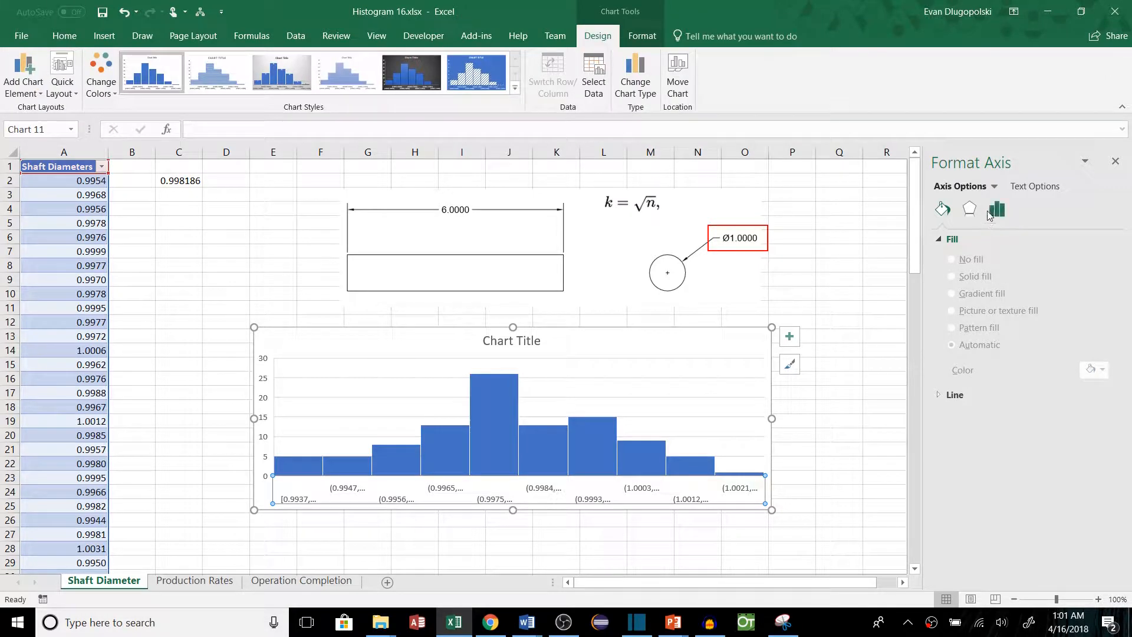
{"action": "left_click", "coordinate": [996, 209]}
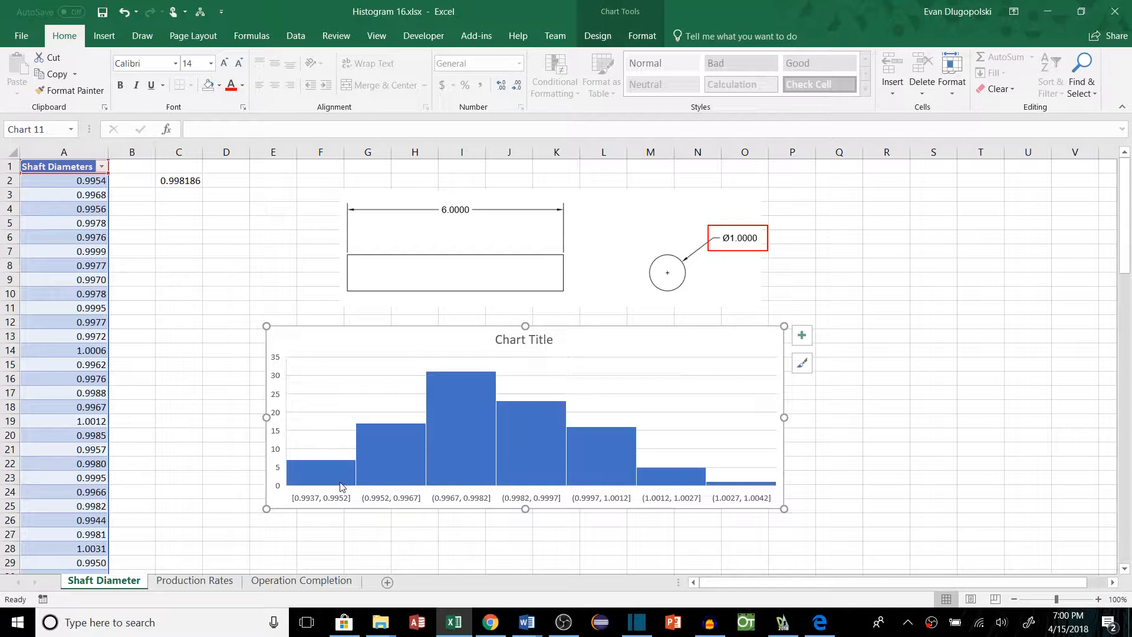
{"action": "left_click", "coordinate": [415, 535]}
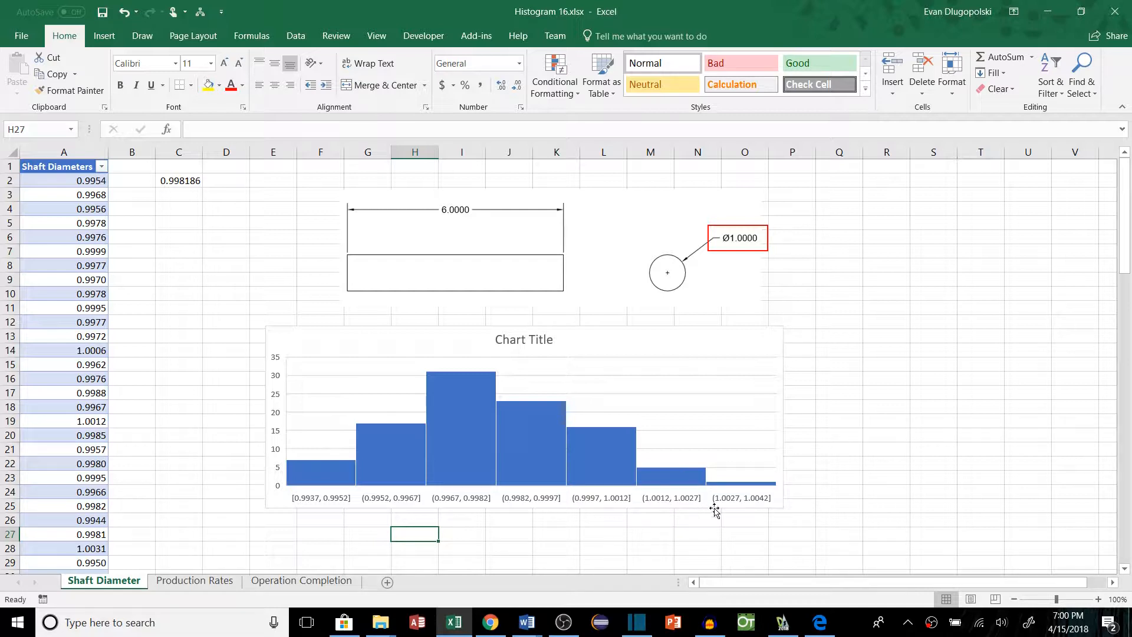
{"action": "mouse_move", "coordinate": [743, 480]}
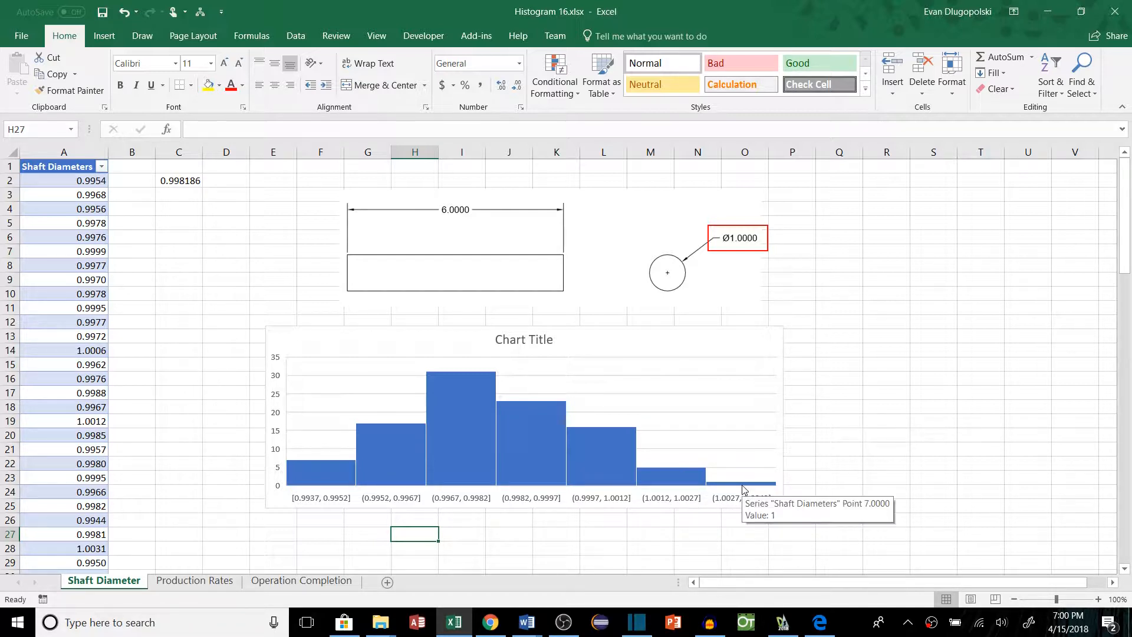
{"action": "mouse_move", "coordinate": [308, 496]}
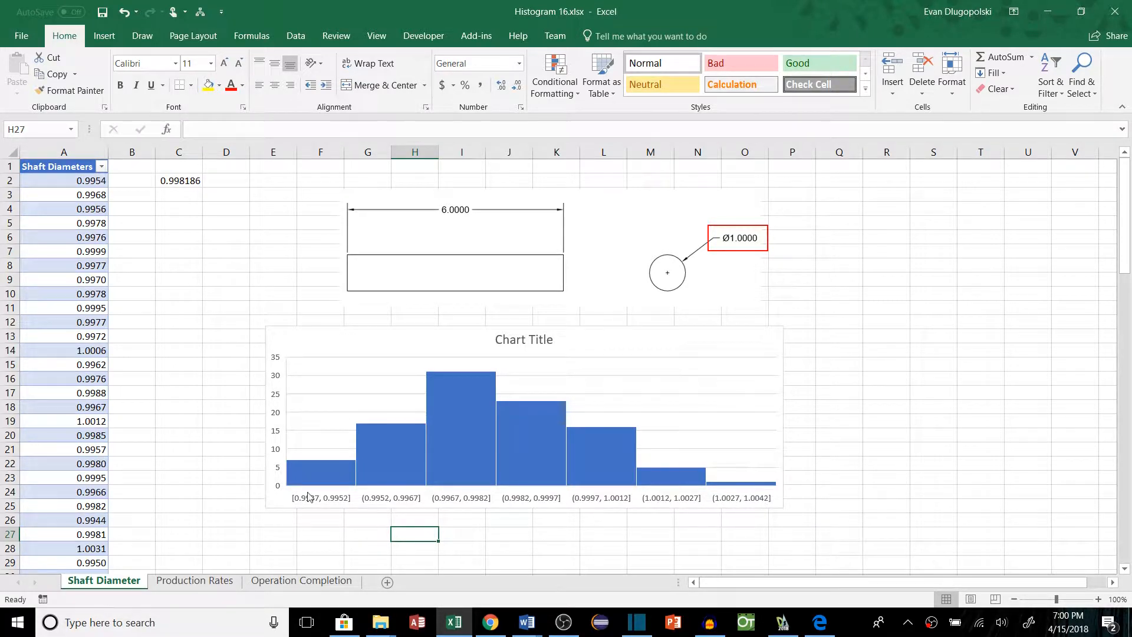
{"action": "mouse_move", "coordinate": [382, 511]}
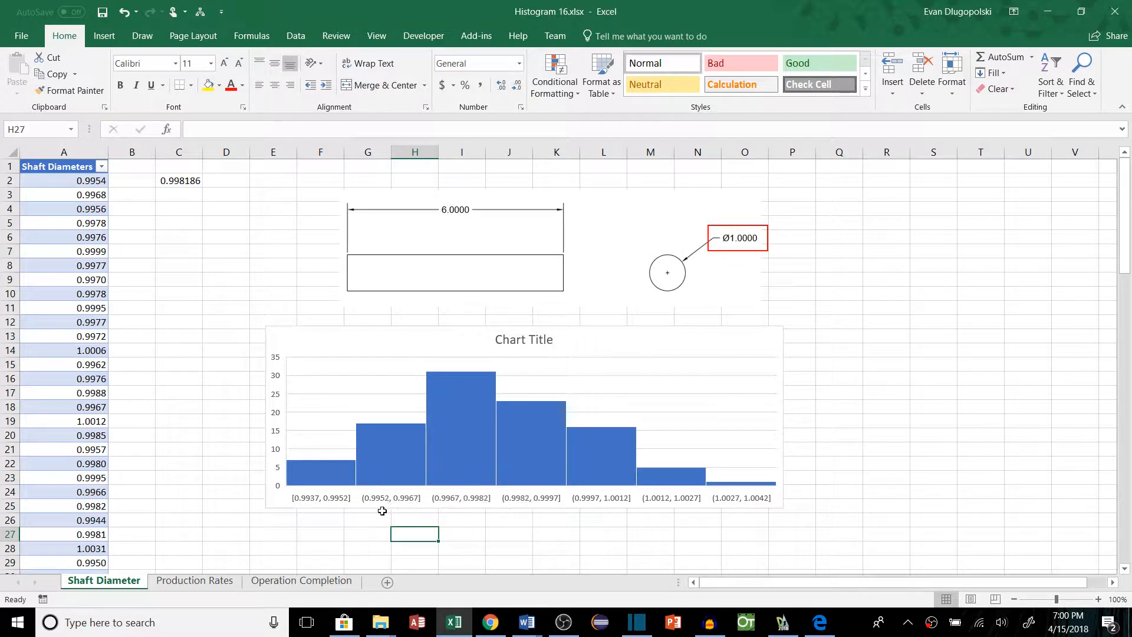
{"action": "mouse_move", "coordinate": [460, 498]}
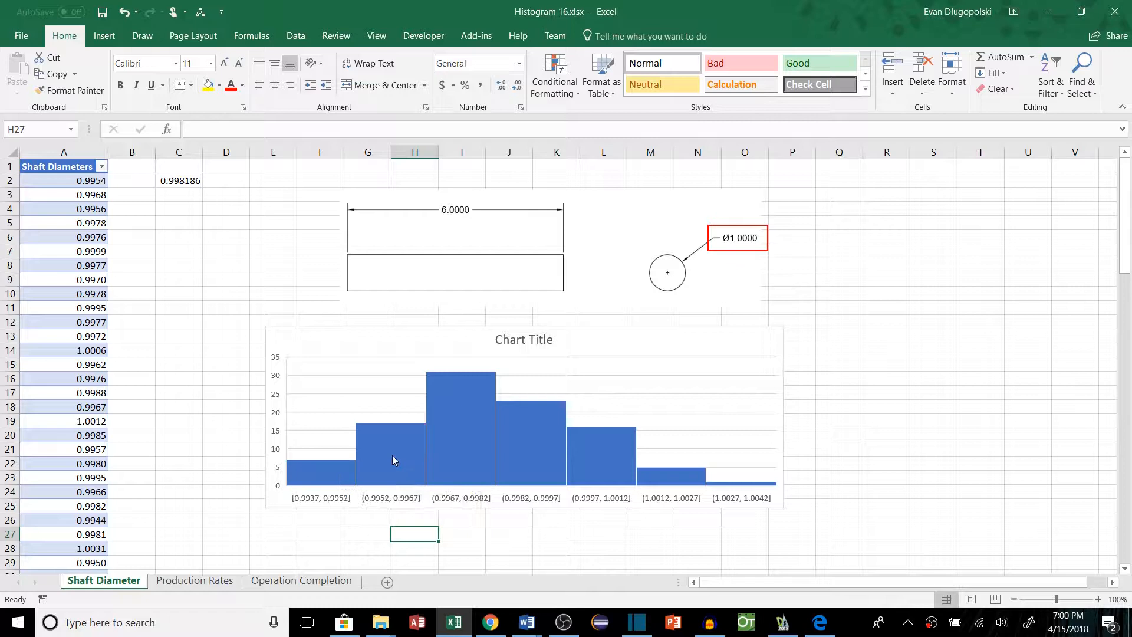
{"action": "mouse_move", "coordinate": [445, 505]}
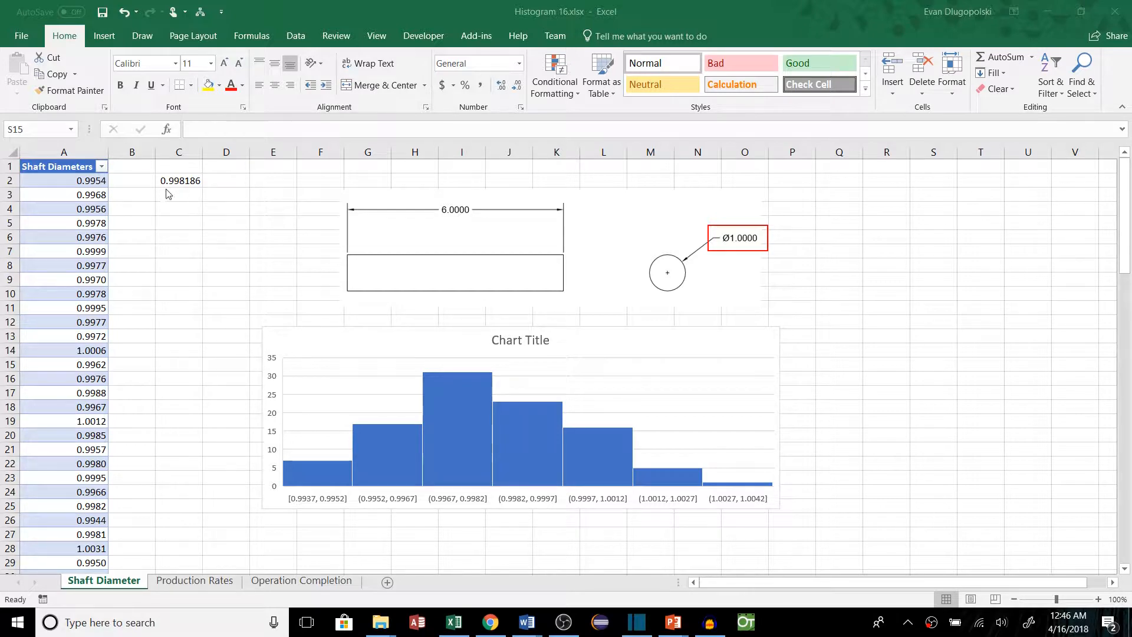
{"action": "mouse_move", "coordinate": [785, 453]}
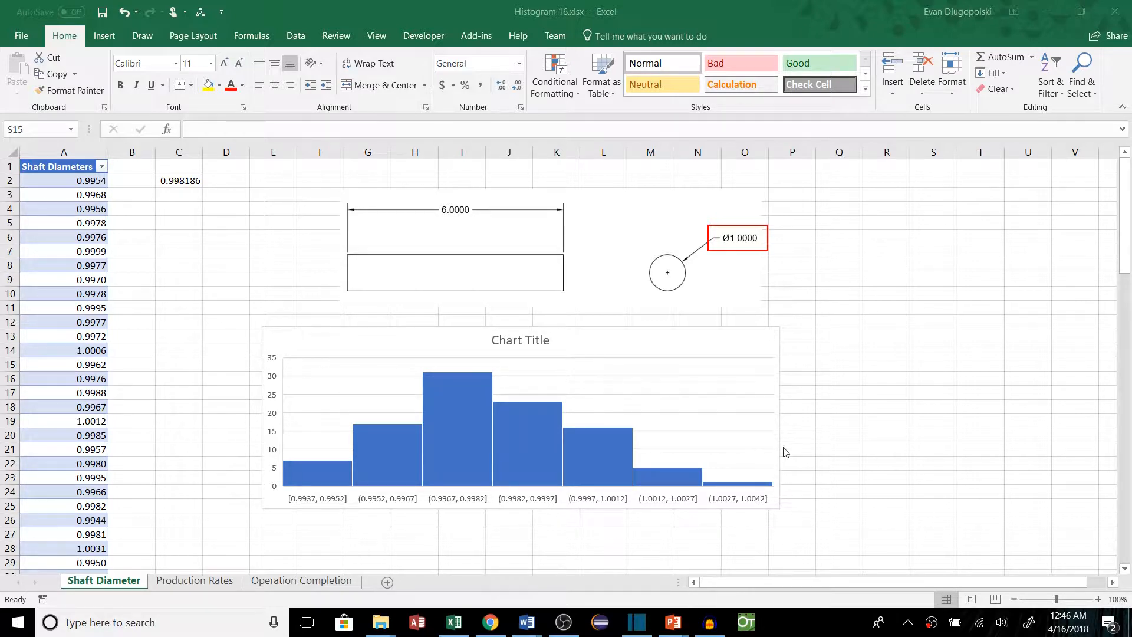
{"action": "mouse_move", "coordinate": [773, 504]}
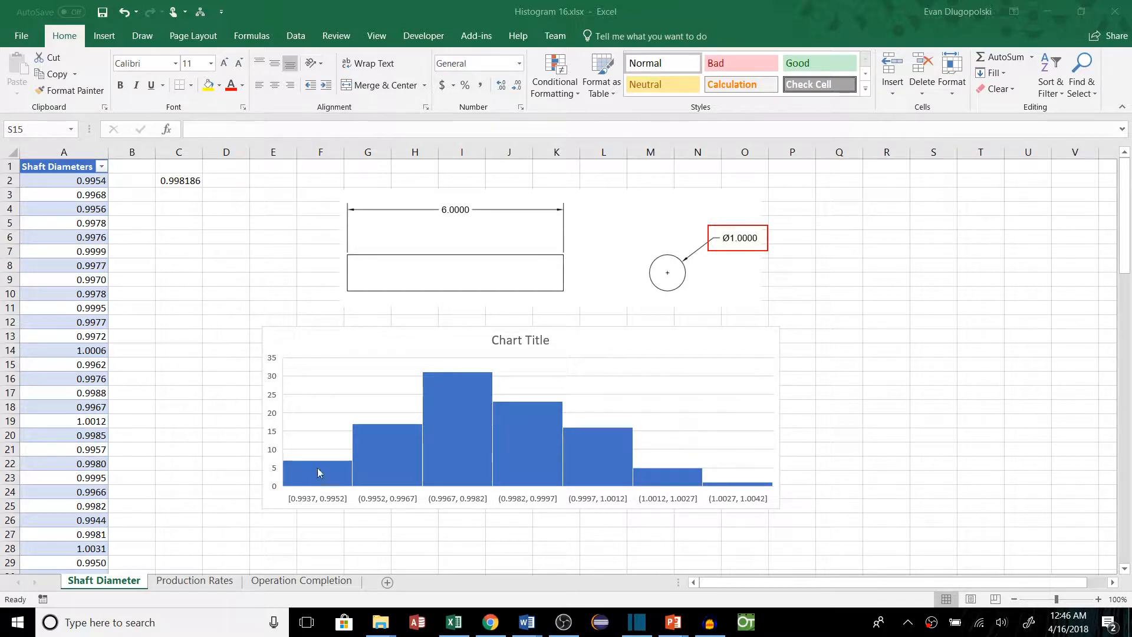
{"action": "left_click", "coordinate": [194, 579]}
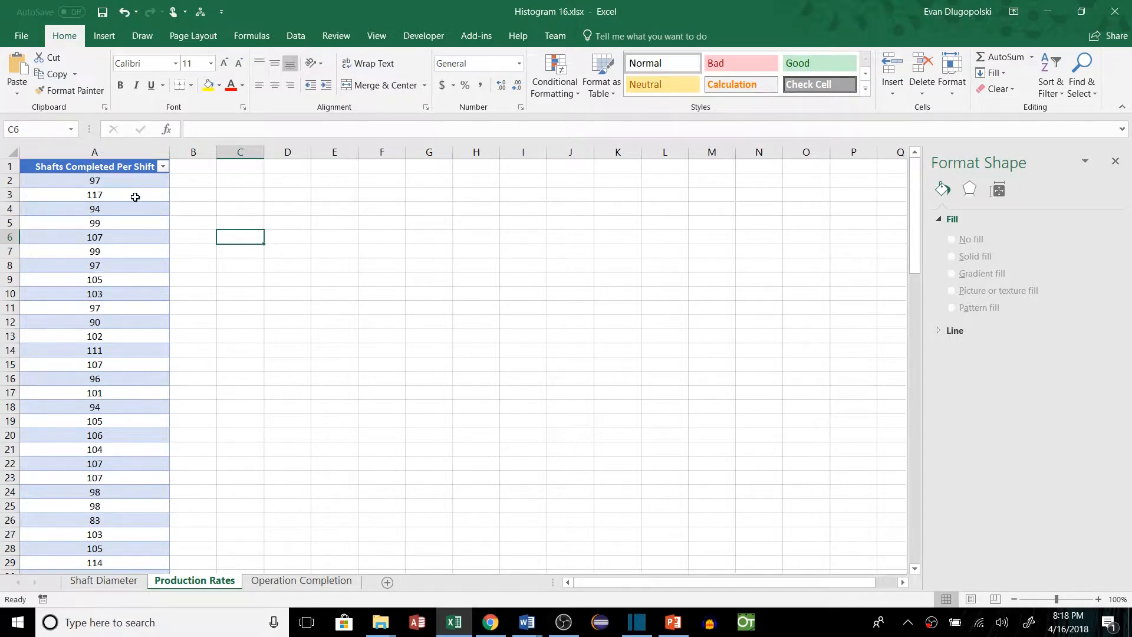
{"action": "mouse_move", "coordinate": [132, 167]}
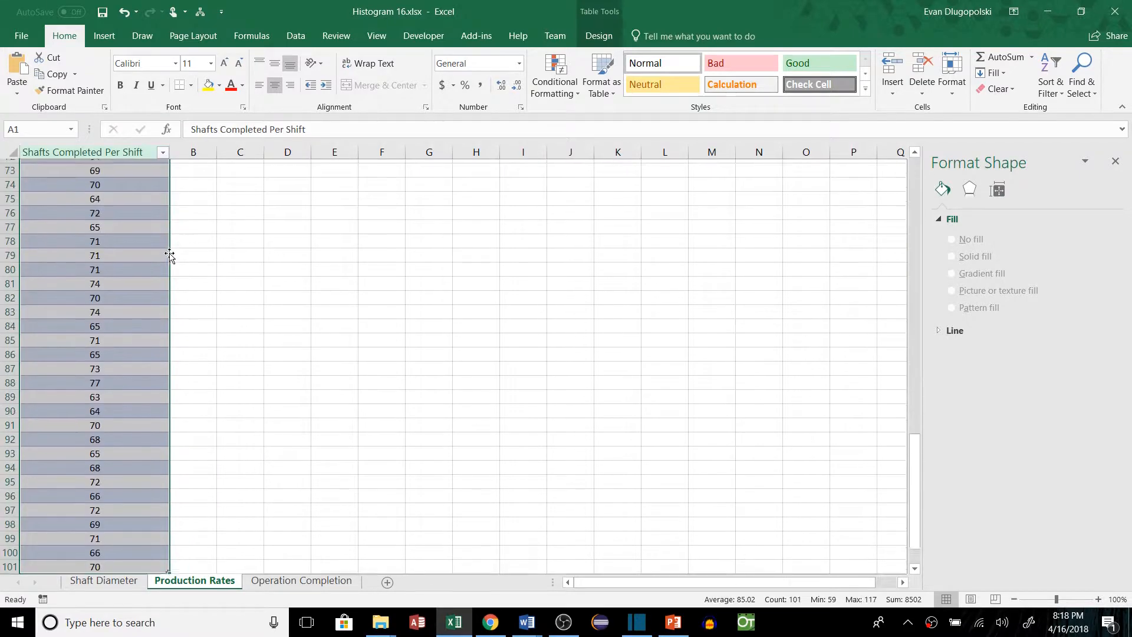
Insert a histogram on the Production Rates sheet and select its horizontal axis
{"action": "left_click", "coordinate": [598, 71]}
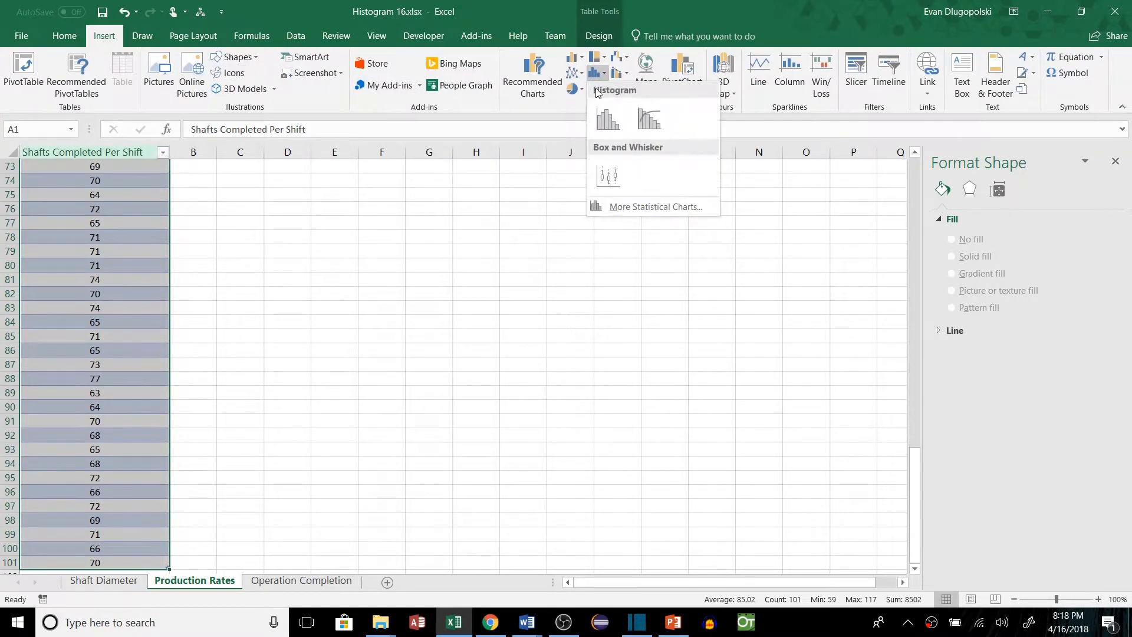
{"action": "left_click", "coordinate": [607, 119]}
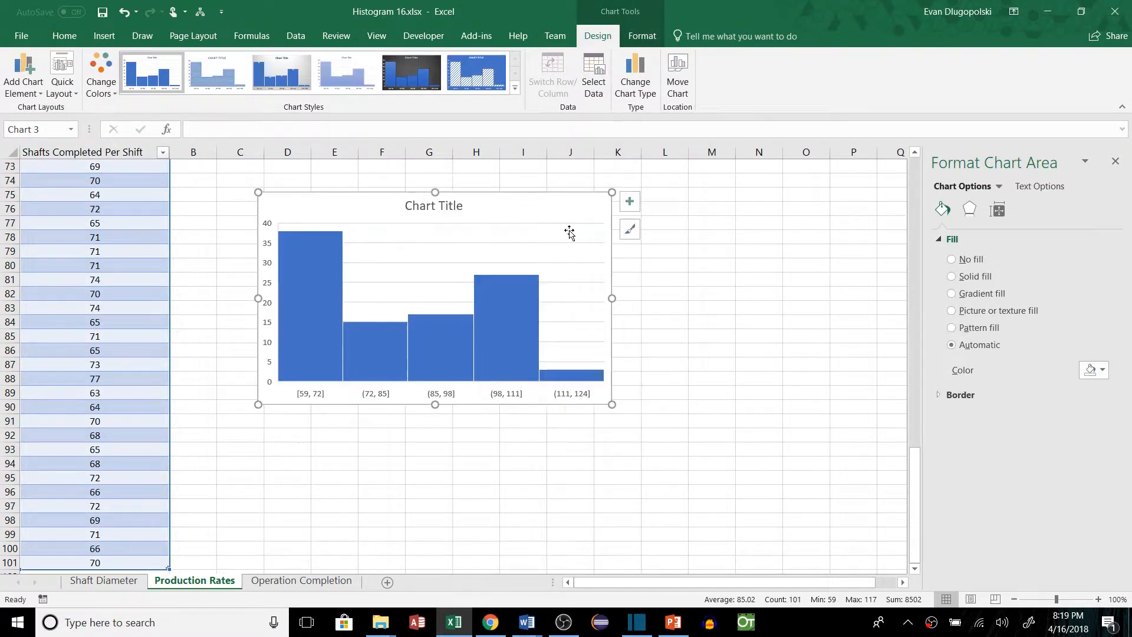
{"action": "left_click", "coordinate": [711, 307]}
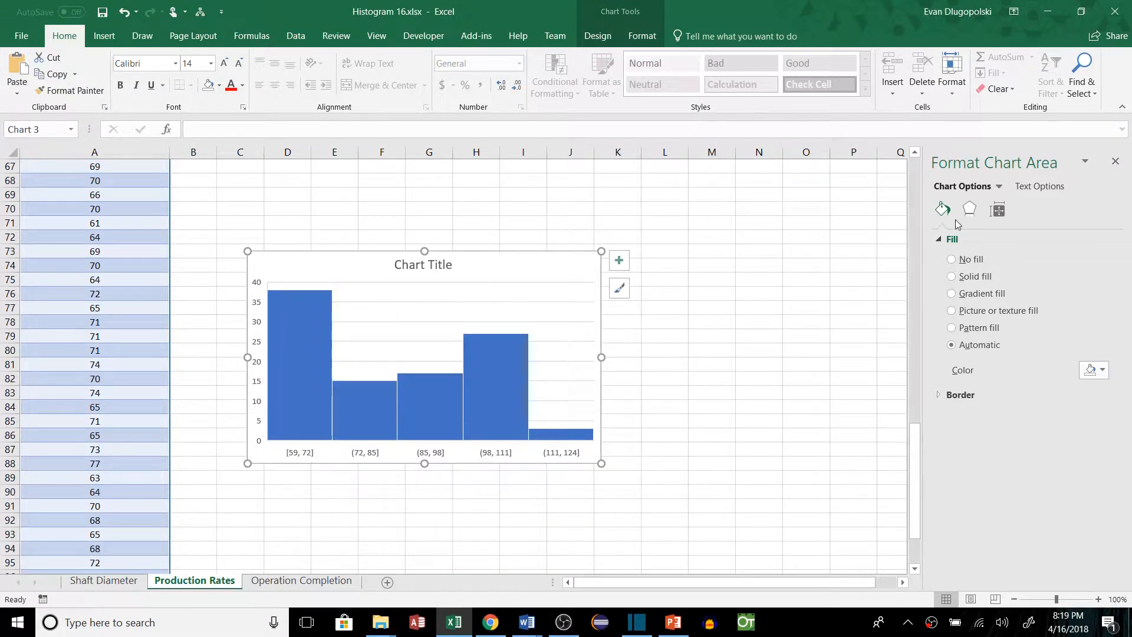
{"action": "left_click", "coordinate": [426, 446]}
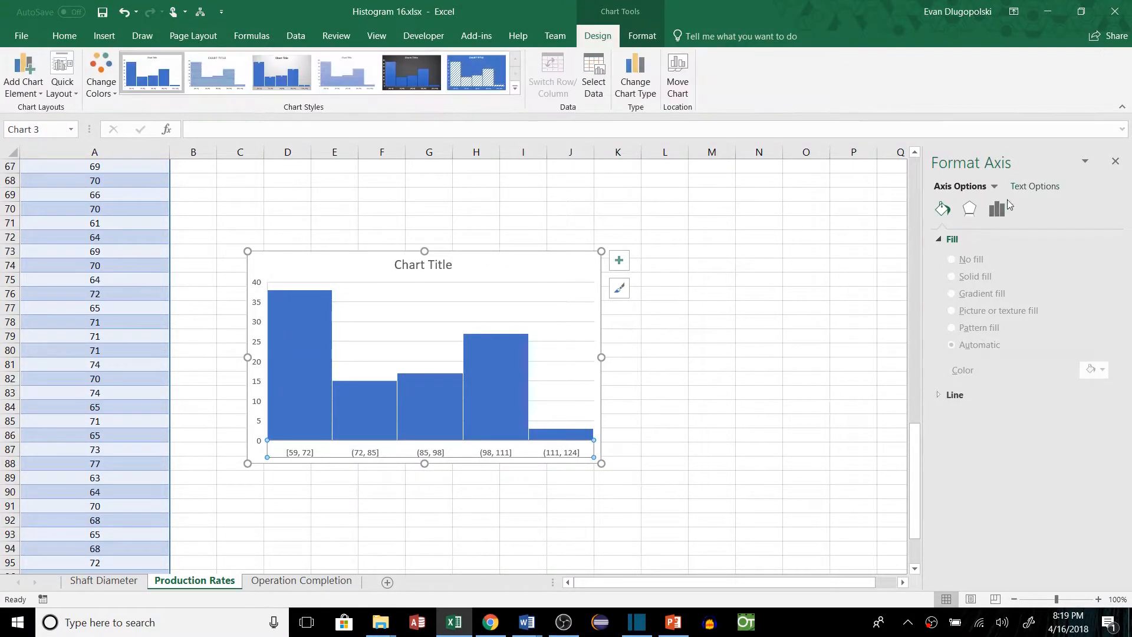
Choose Number of bins in Axis Options and enter 10
{"action": "left_click", "coordinate": [997, 209]}
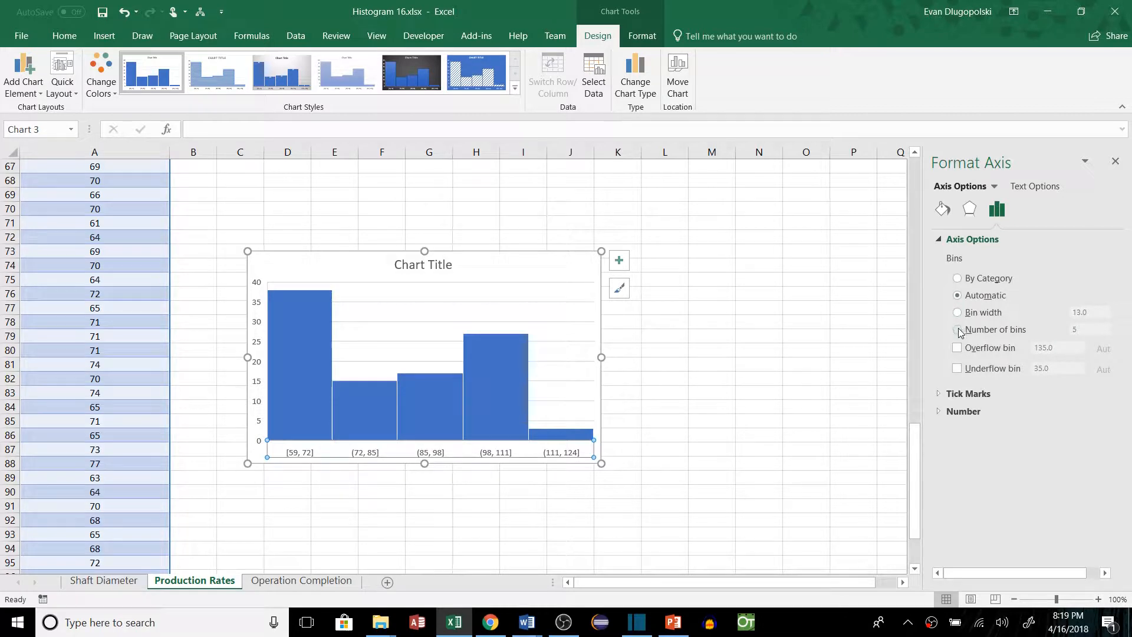
{"action": "type", "text": "10"}
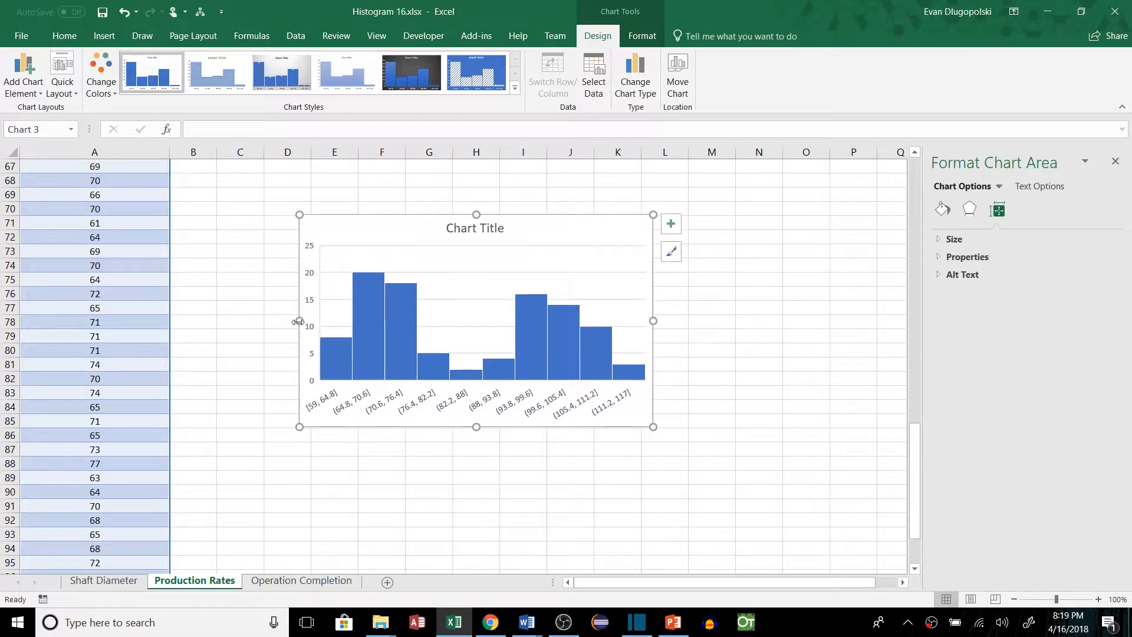
{"action": "mouse_move", "coordinate": [681, 382]}
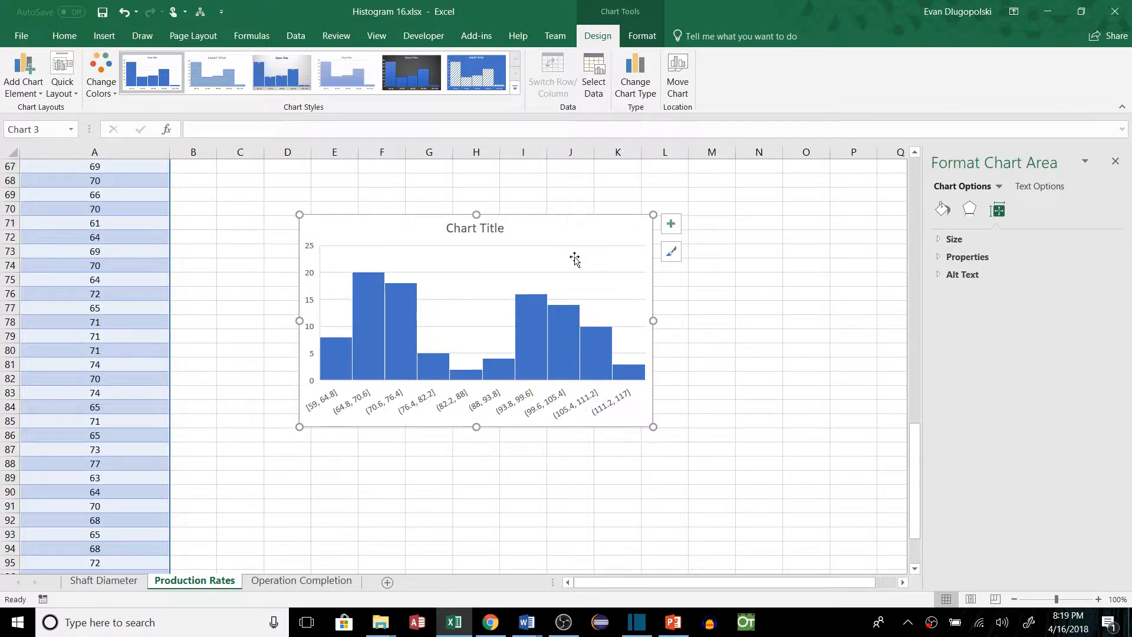
{"action": "mouse_move", "coordinate": [659, 366]}
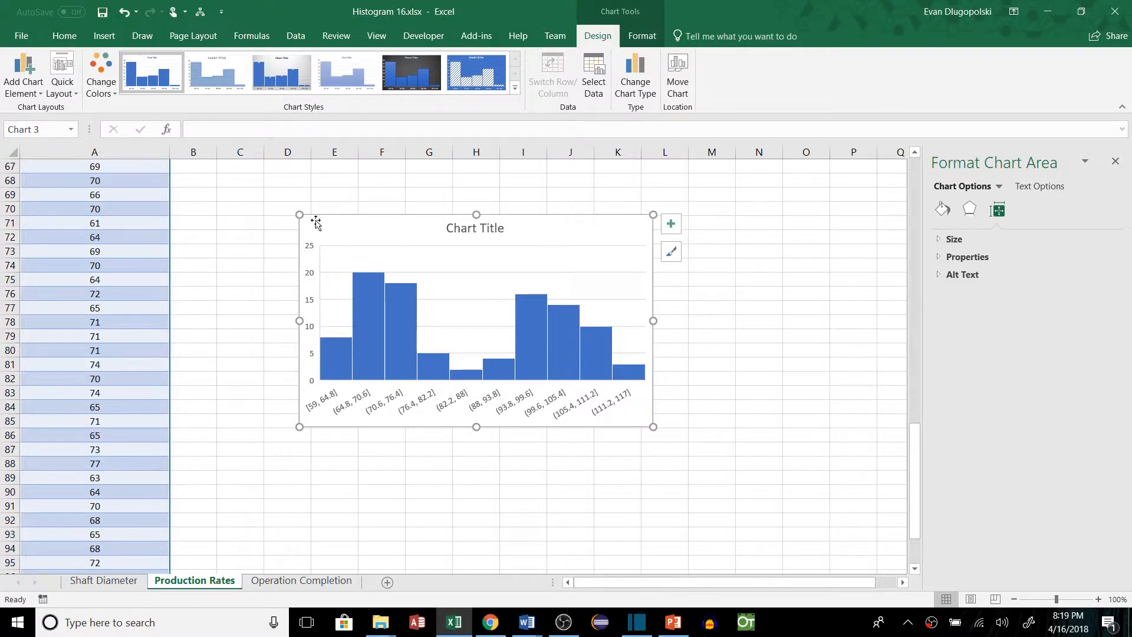
{"action": "mouse_move", "coordinate": [284, 311]}
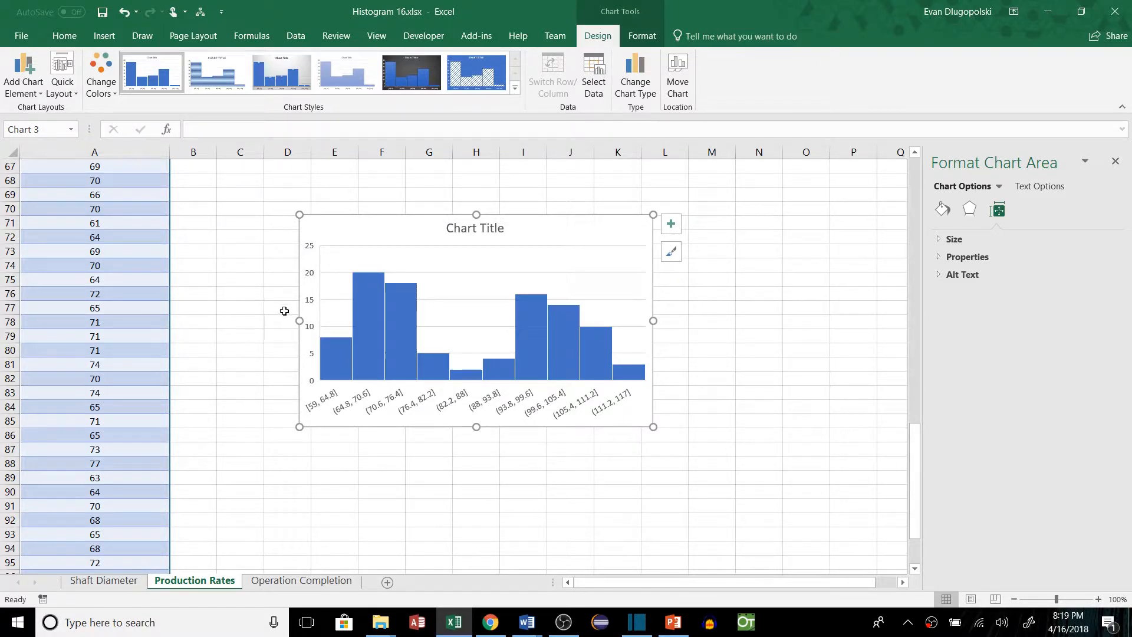
{"action": "mouse_move", "coordinate": [503, 280]}
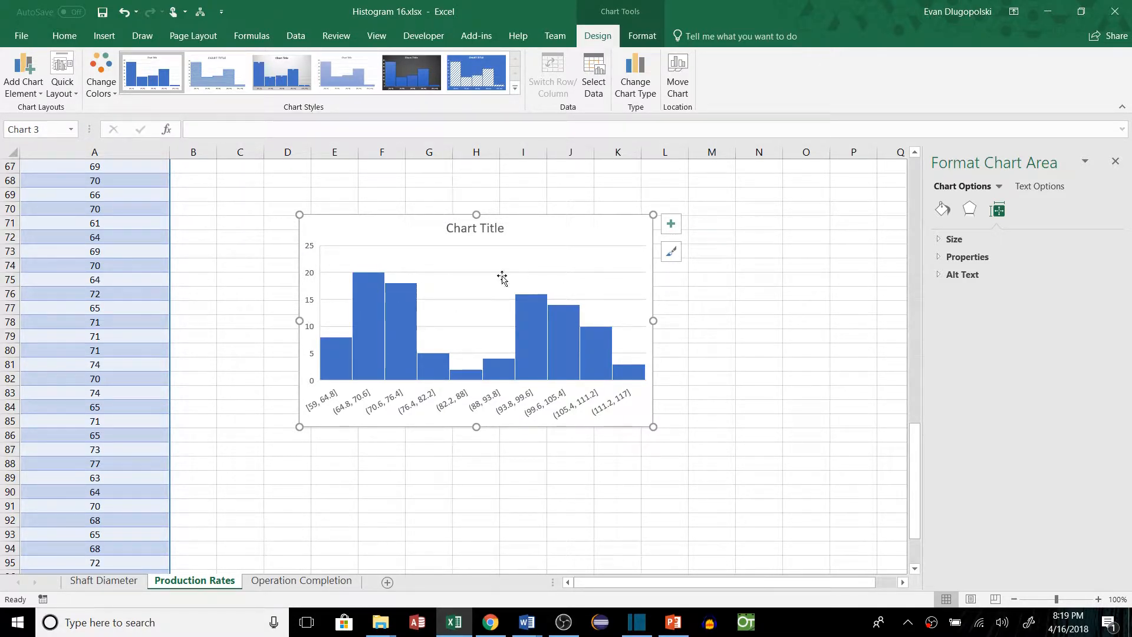
{"action": "mouse_move", "coordinate": [598, 318]}
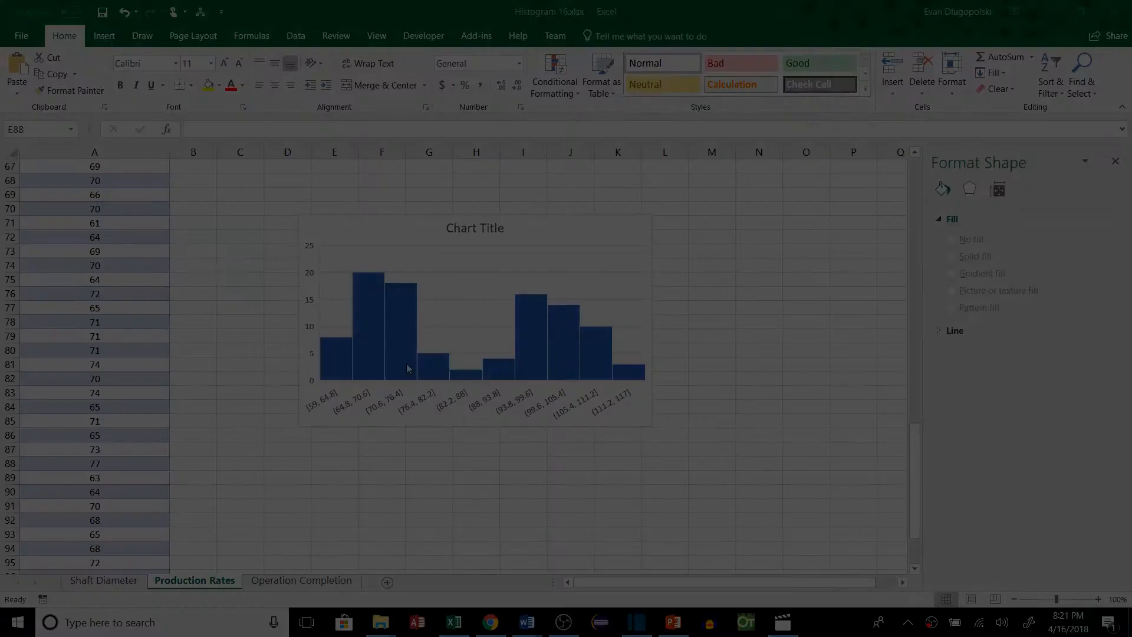
Insert a histogram of the Job Completion sheet's Diff column and select its axis
{"action": "left_click", "coordinate": [285, 579]}
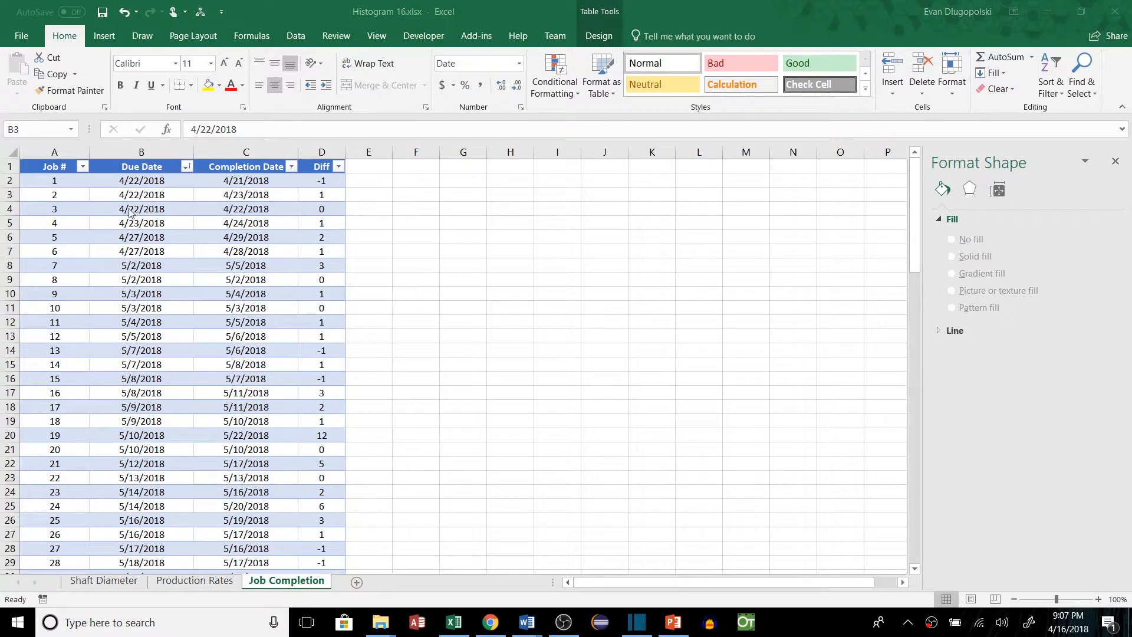
{"action": "mouse_move", "coordinate": [71, 184]}
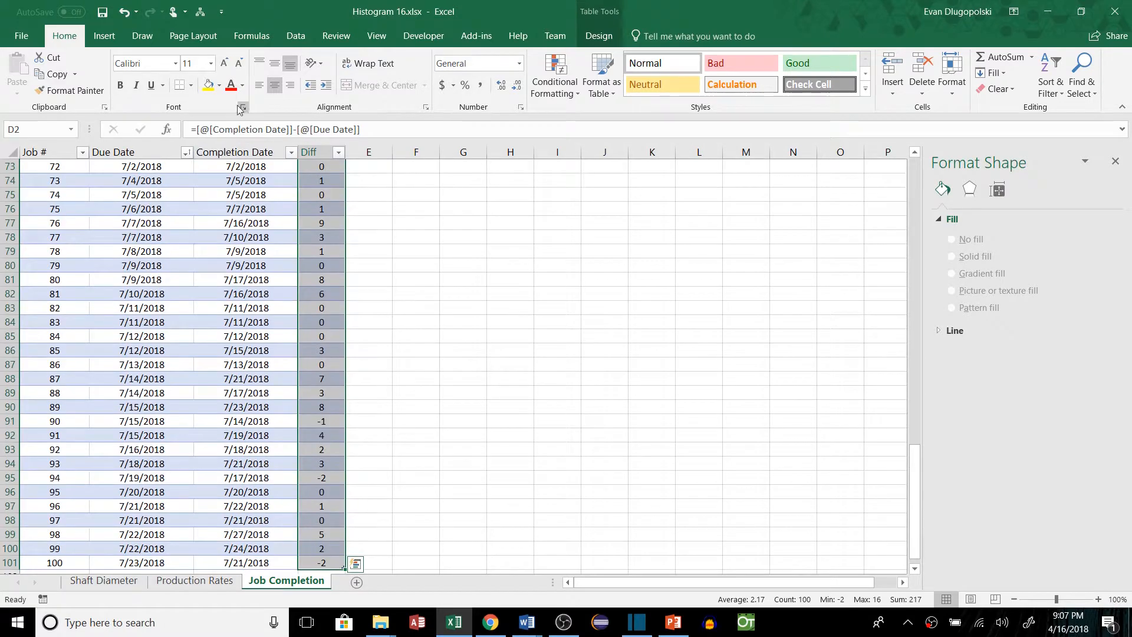
{"action": "left_click", "coordinate": [103, 35]}
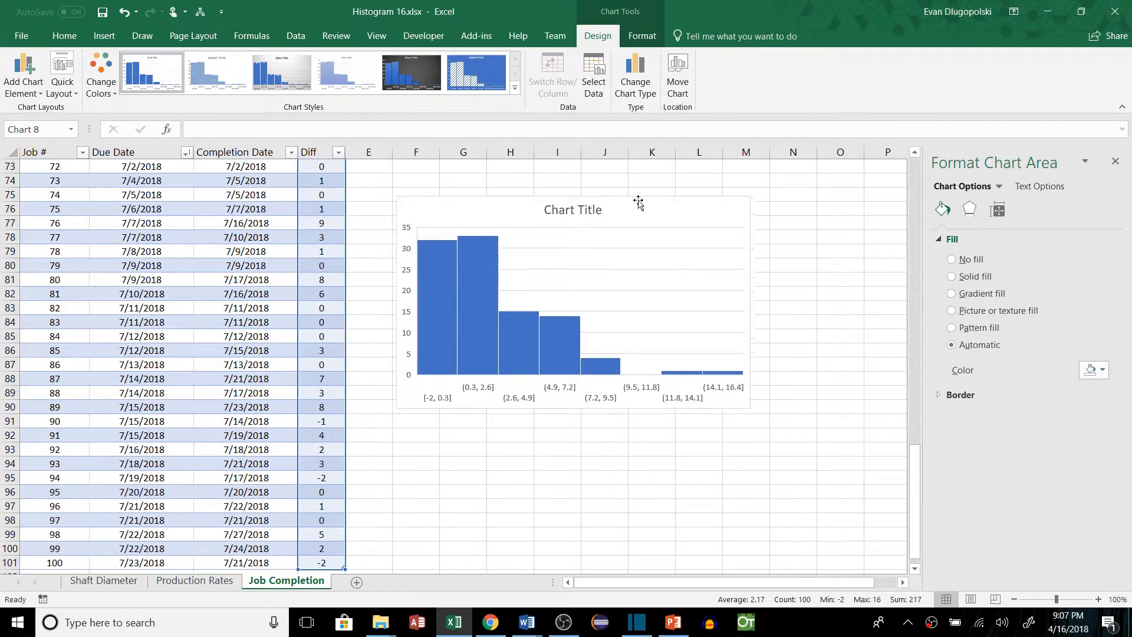
{"action": "left_click", "coordinate": [638, 205]}
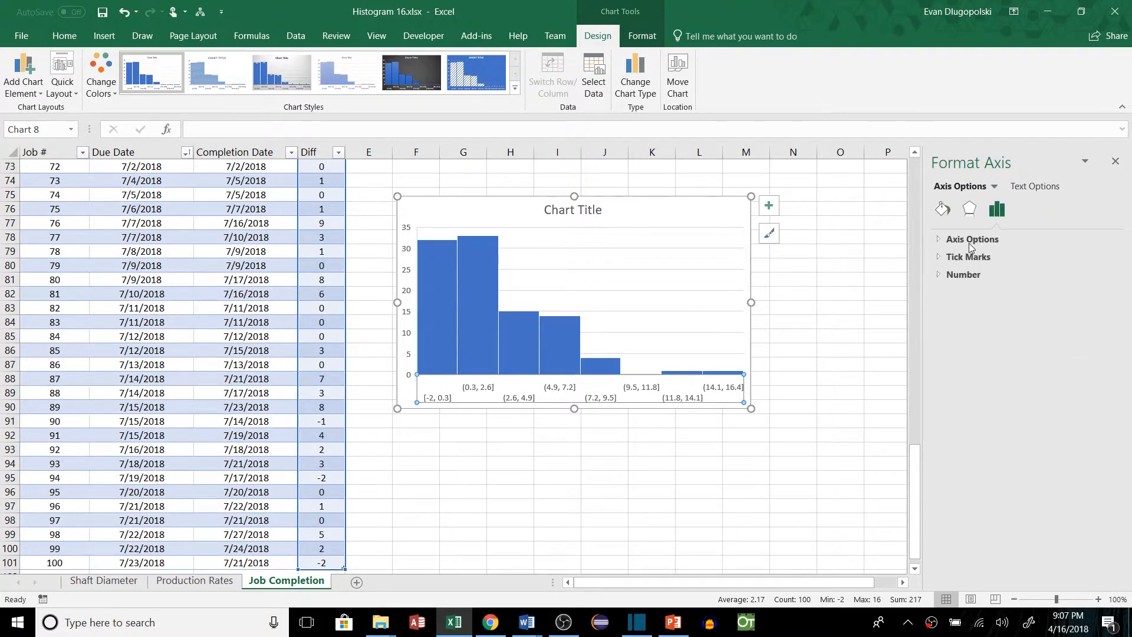
Expand Axis Options and set a fixed bin width of 1.0
{"action": "left_click", "coordinate": [972, 239]}
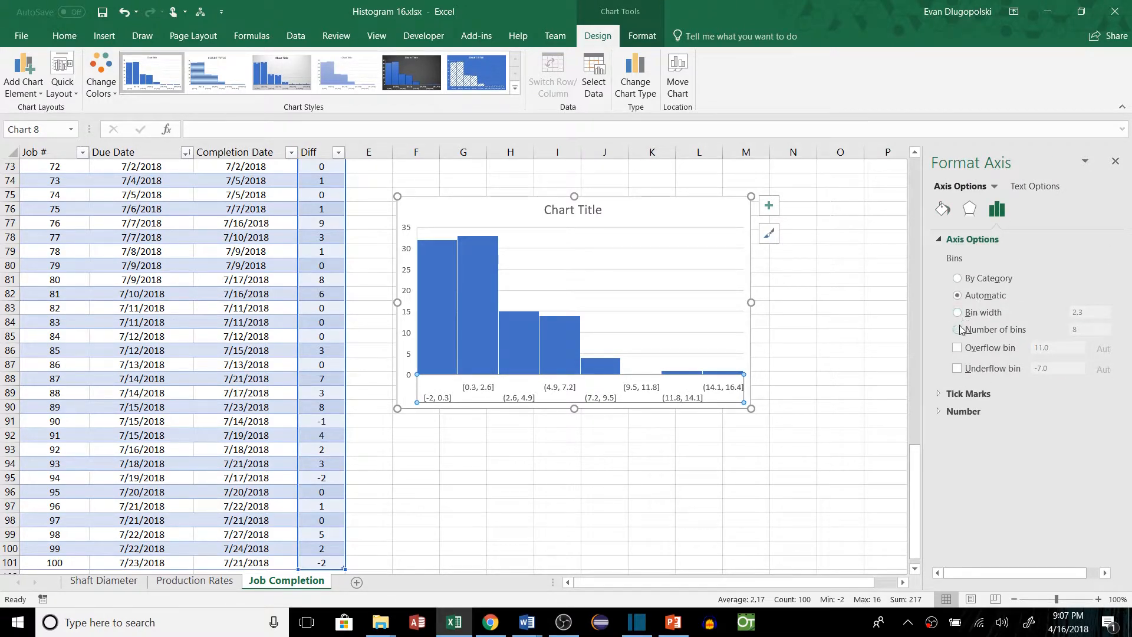
{"action": "left_click", "coordinate": [957, 311]}
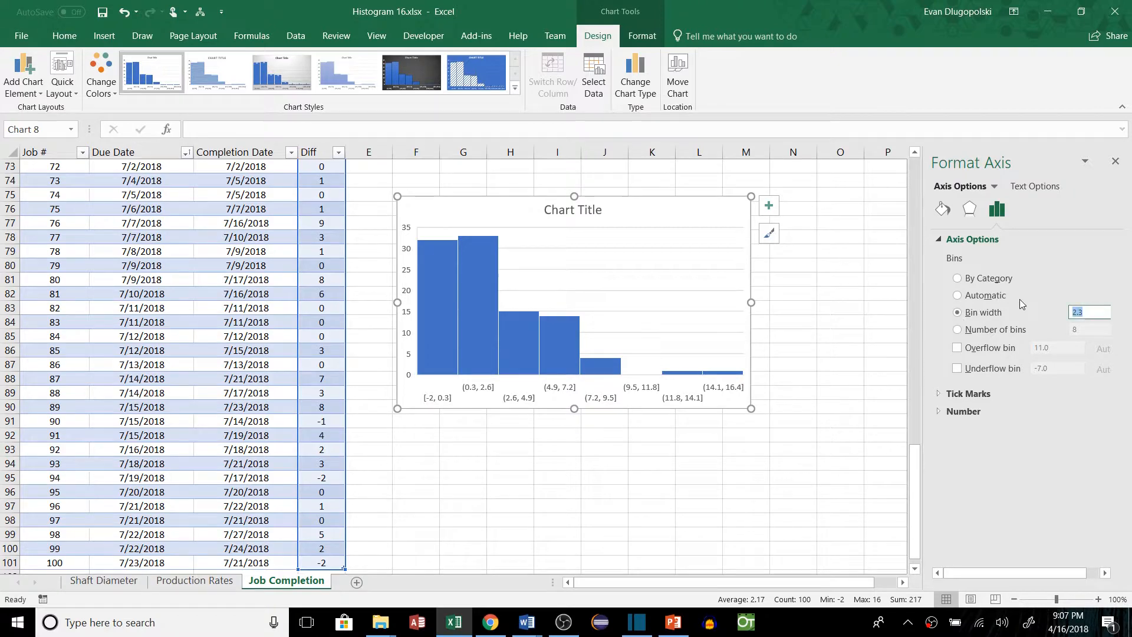
{"action": "type", "text": "1.0"}
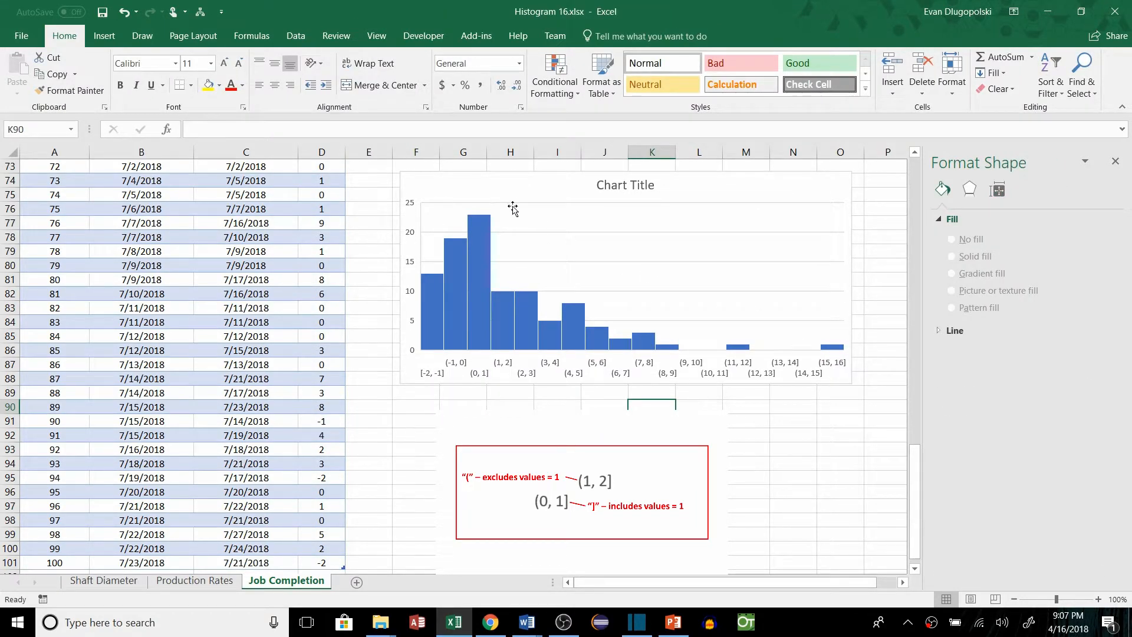
{"action": "mouse_move", "coordinate": [479, 257]}
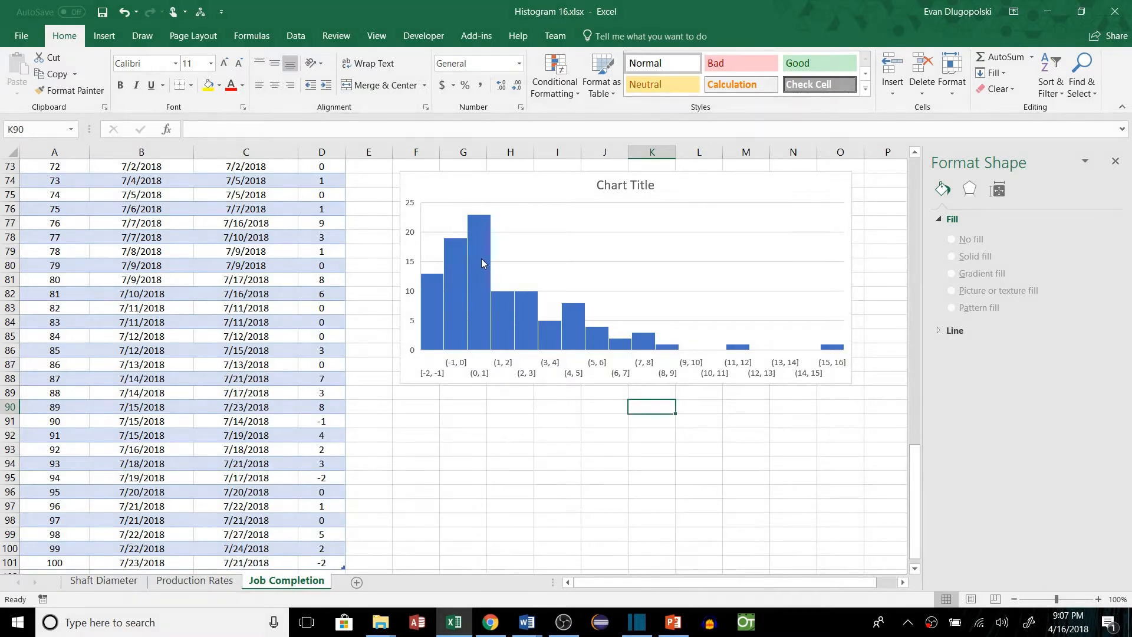
{"action": "mouse_move", "coordinate": [771, 306]}
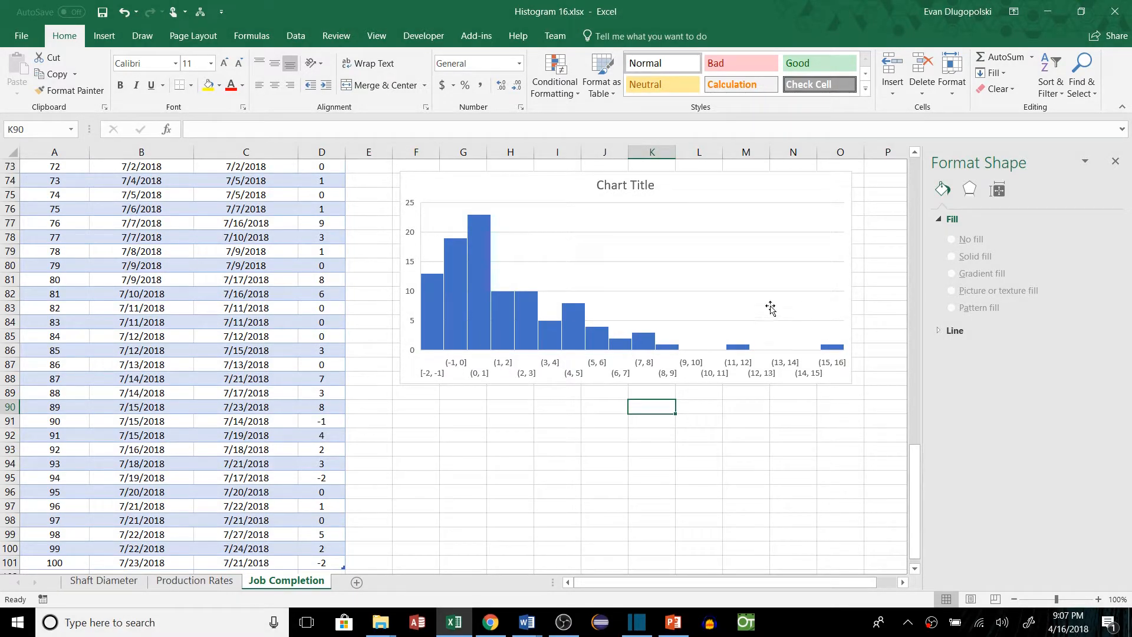
{"action": "mouse_move", "coordinate": [796, 330]}
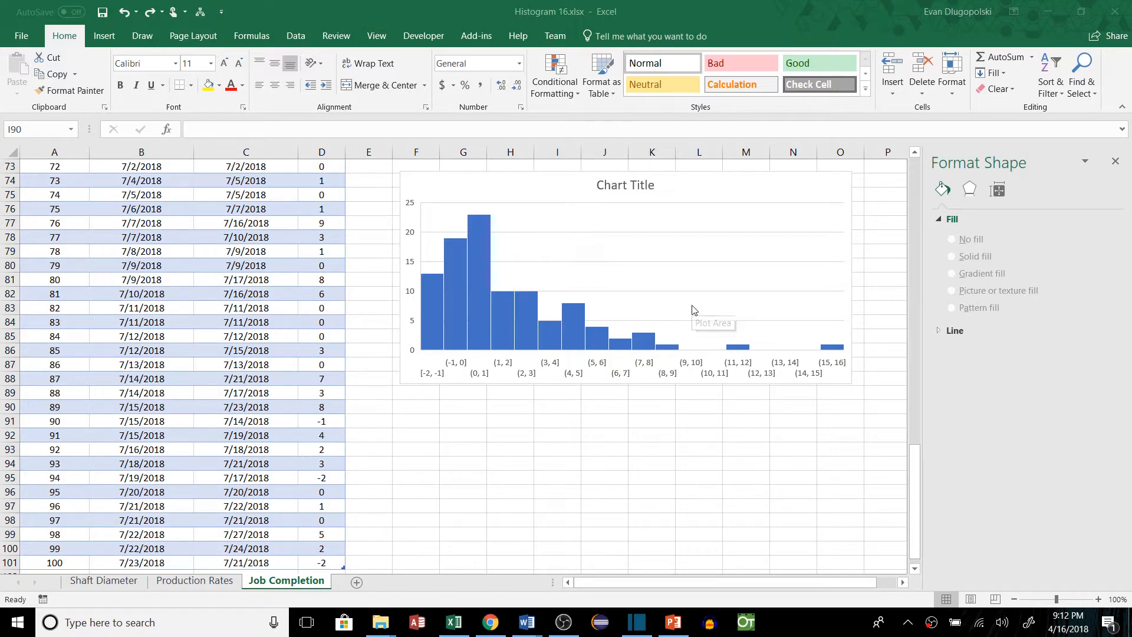
{"action": "mouse_move", "coordinate": [771, 303]}
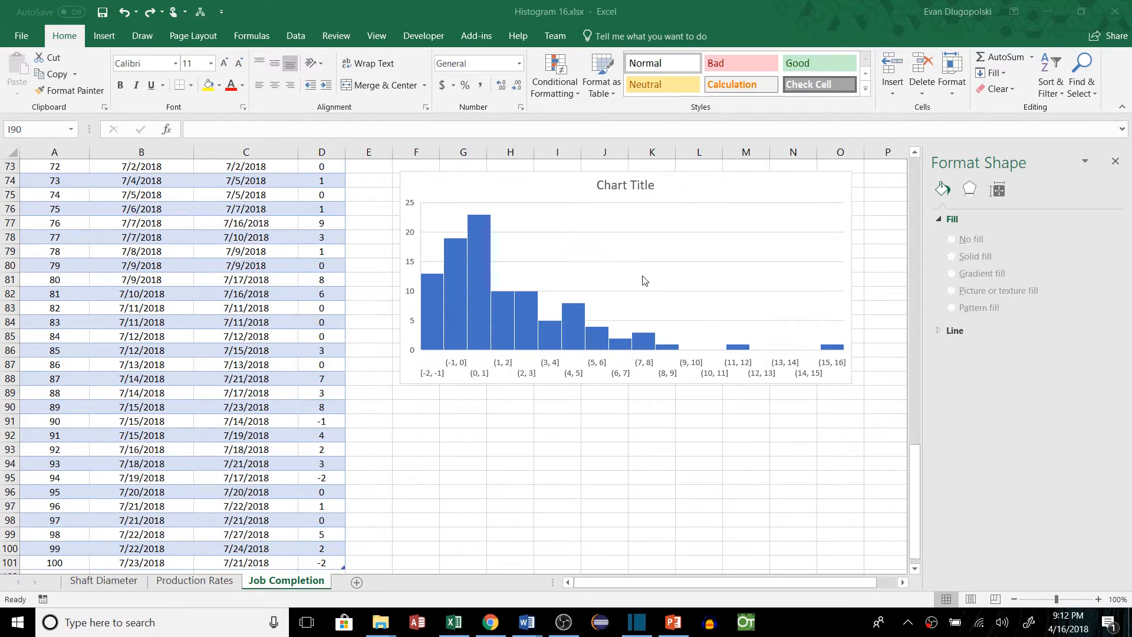
{"action": "mouse_move", "coordinate": [426, 312]}
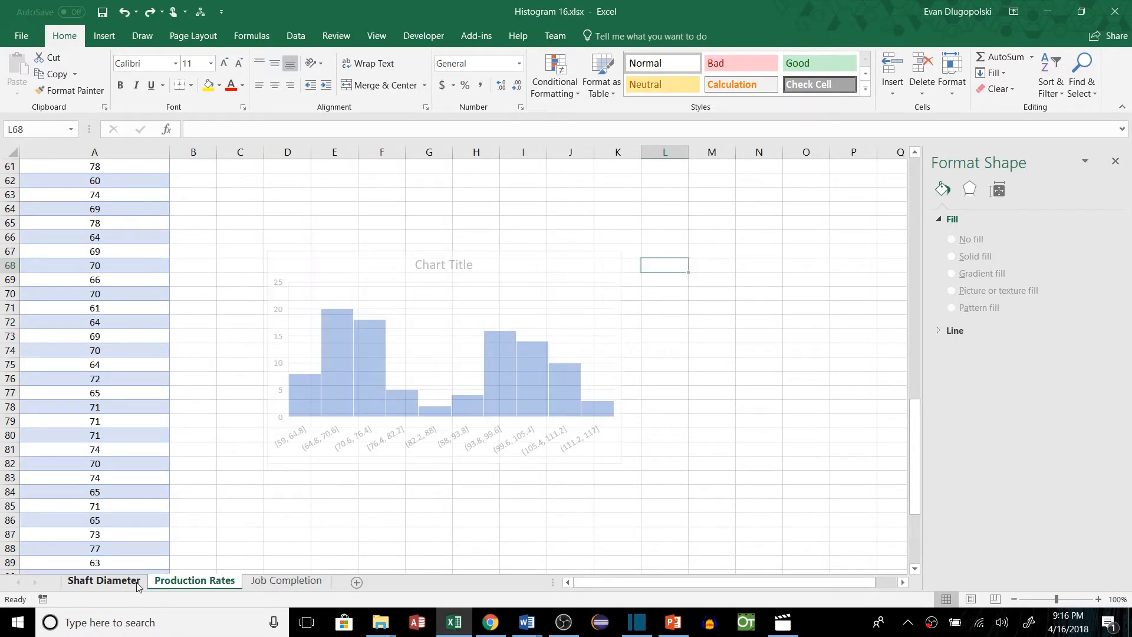
Return to the Shaft Diameter sheet showing its seven 0.0015-wide bins
{"action": "left_click", "coordinate": [104, 579]}
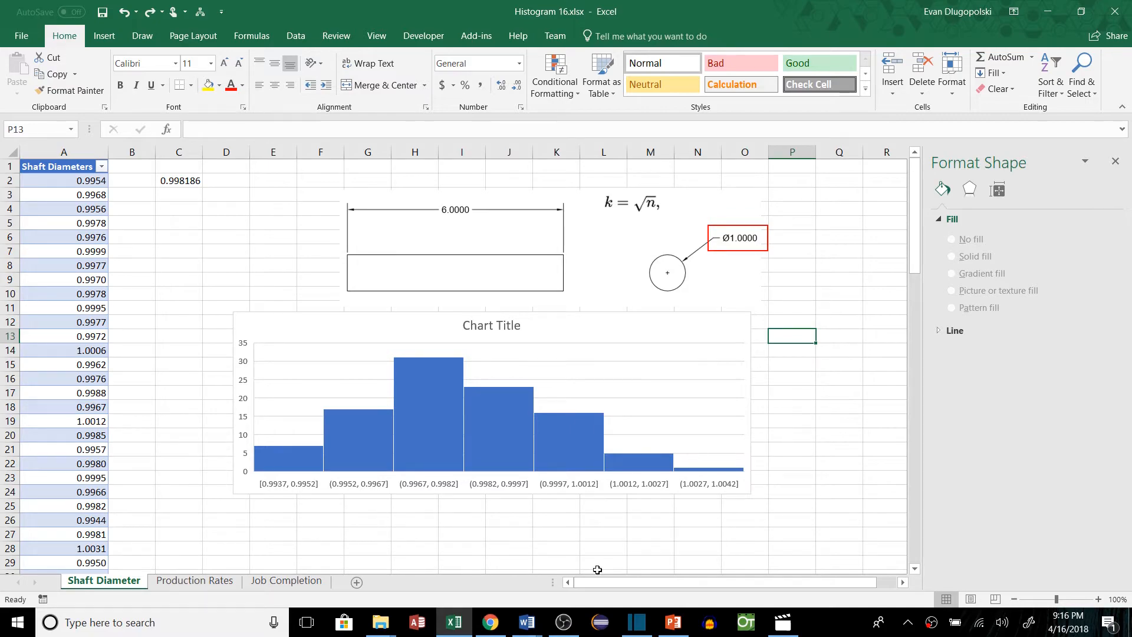